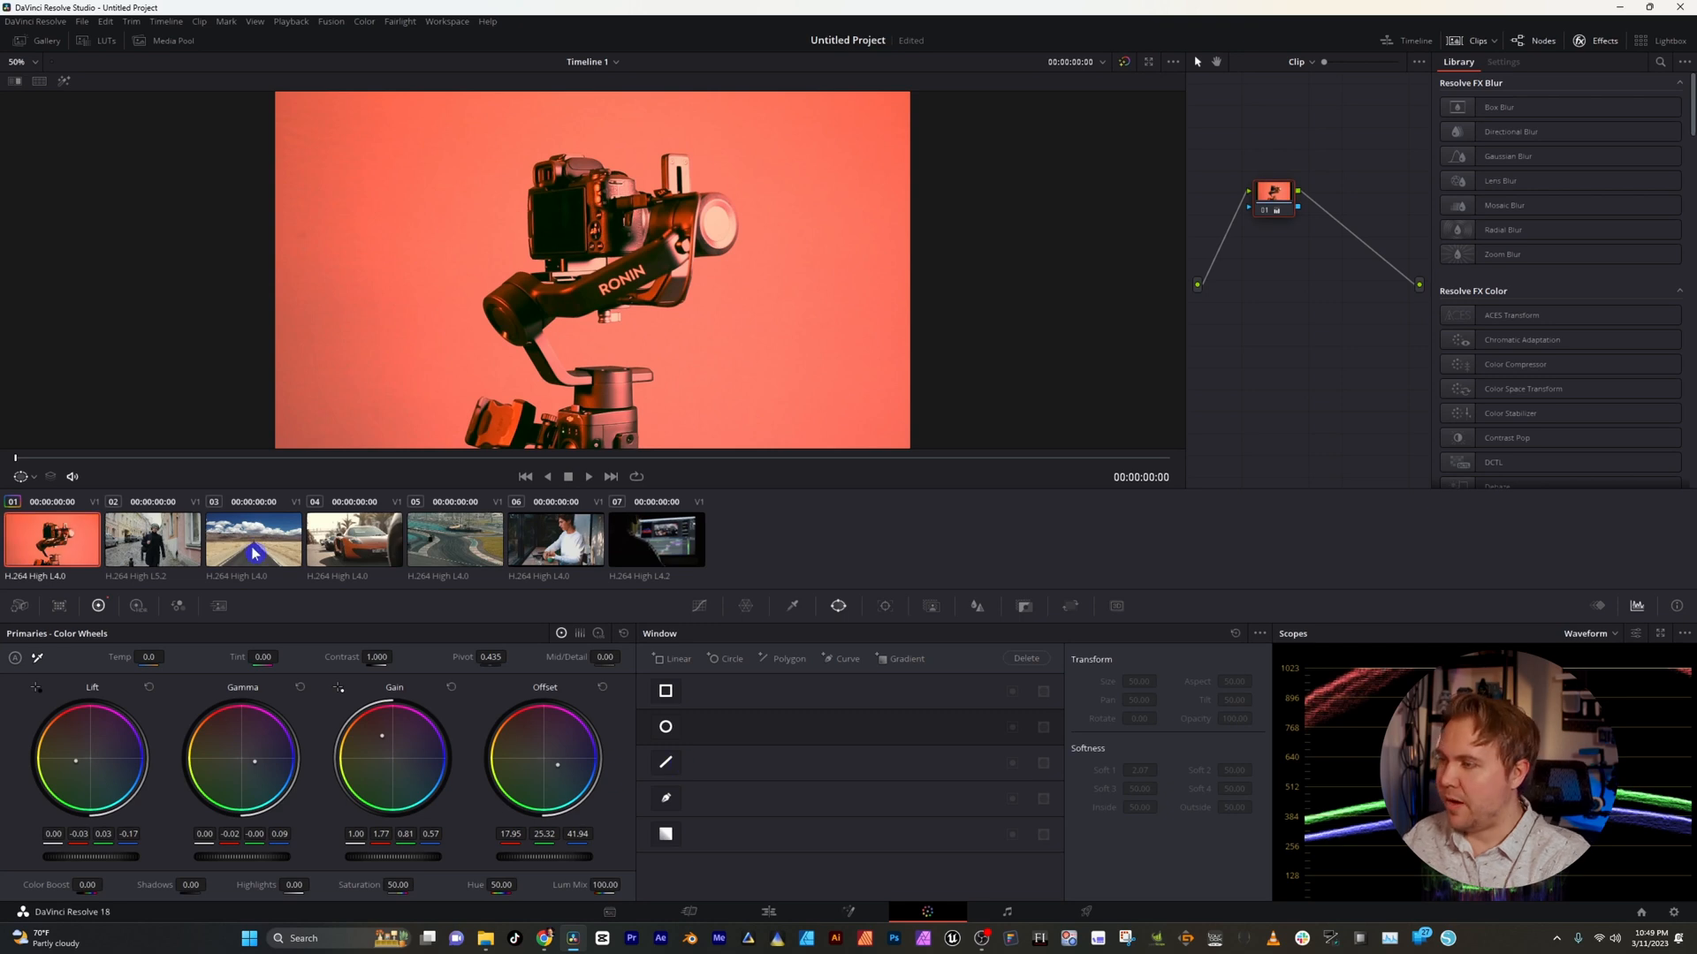
Step: Copy the desert road clip's neutral grade onto the orange gimbal clip via Apply Grade
left_click(252, 539)
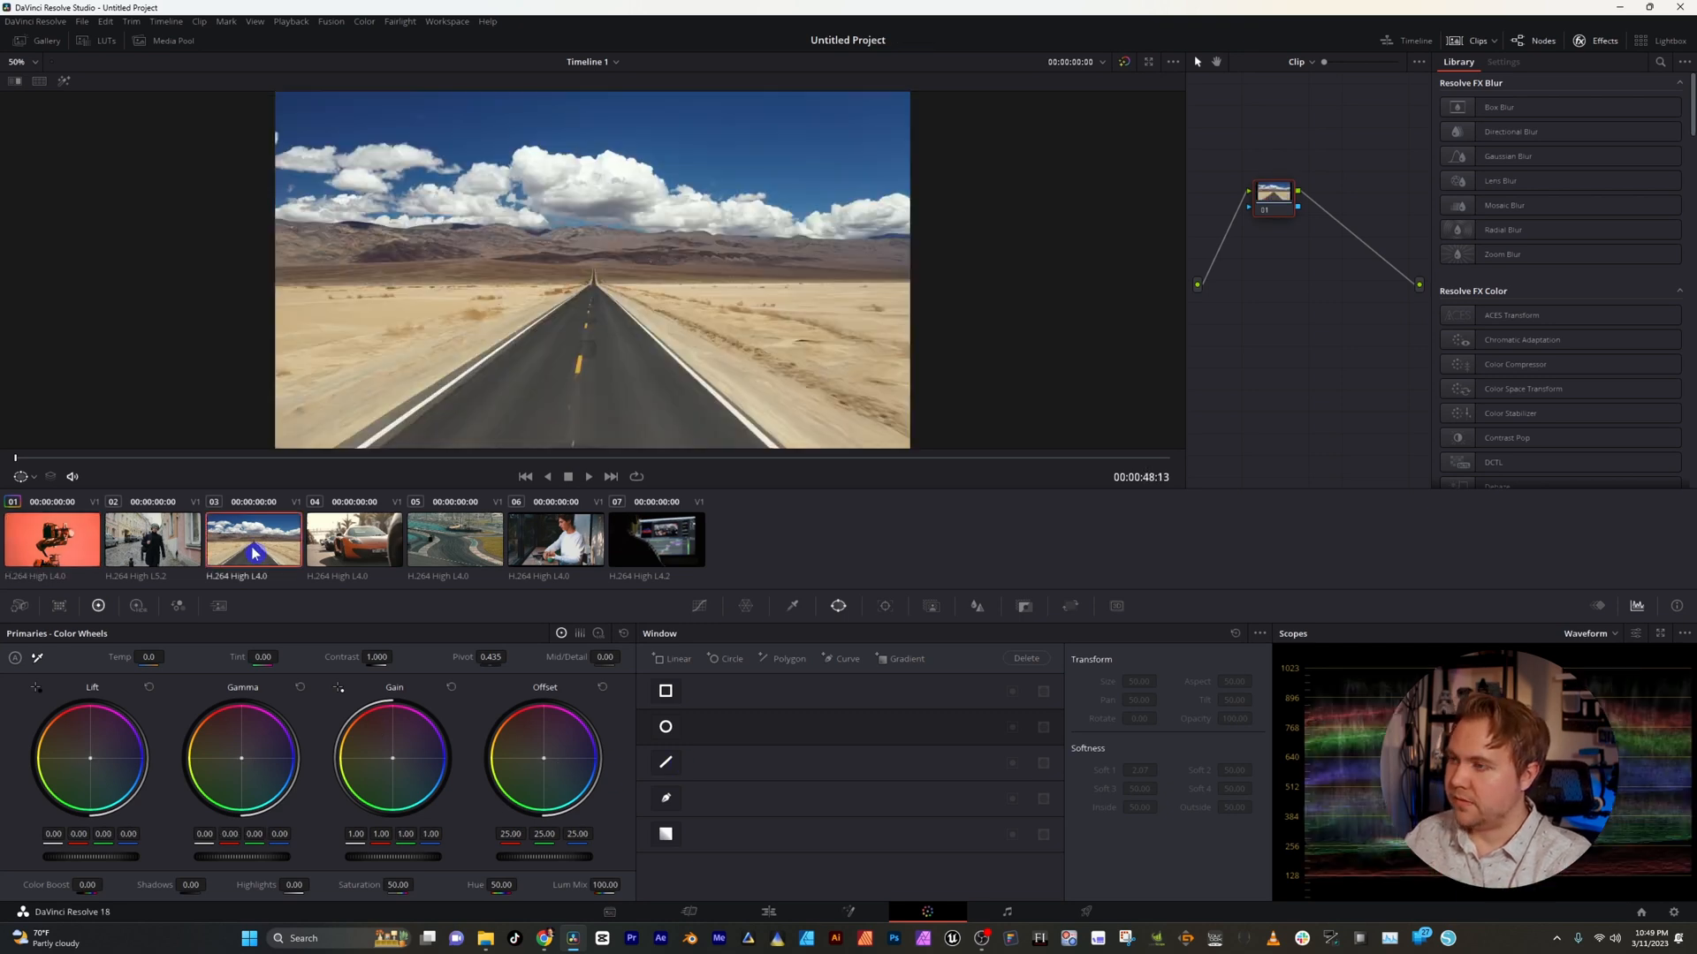
left_click(51, 539)
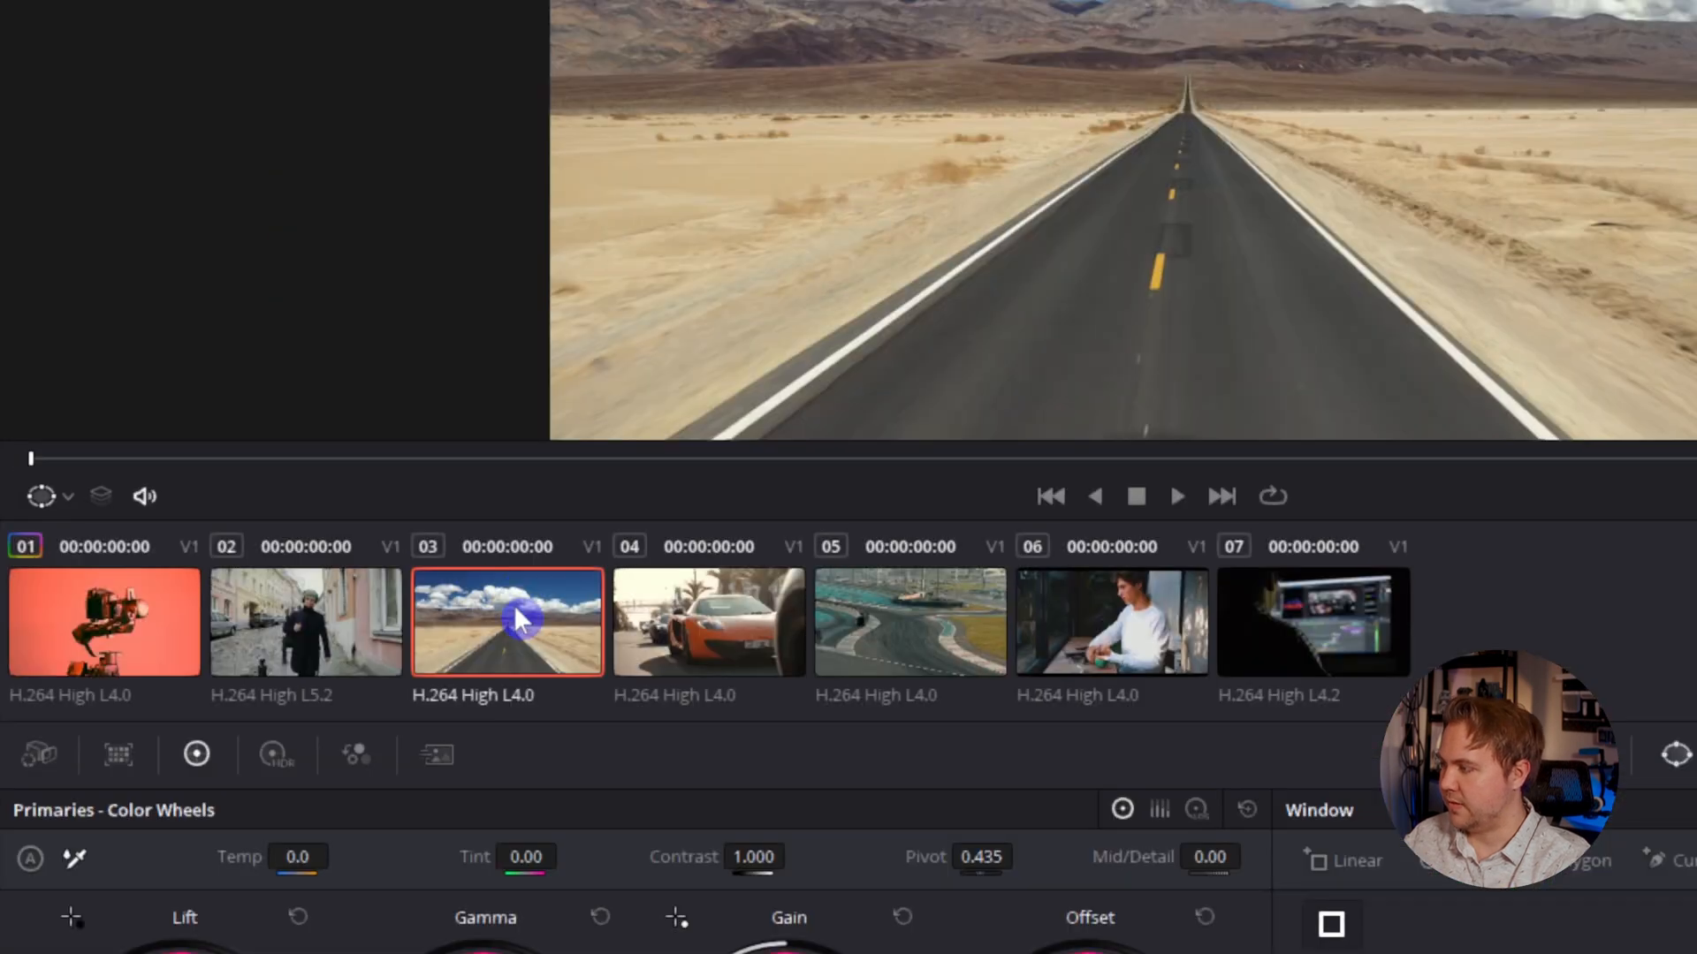
right_click(105, 622)
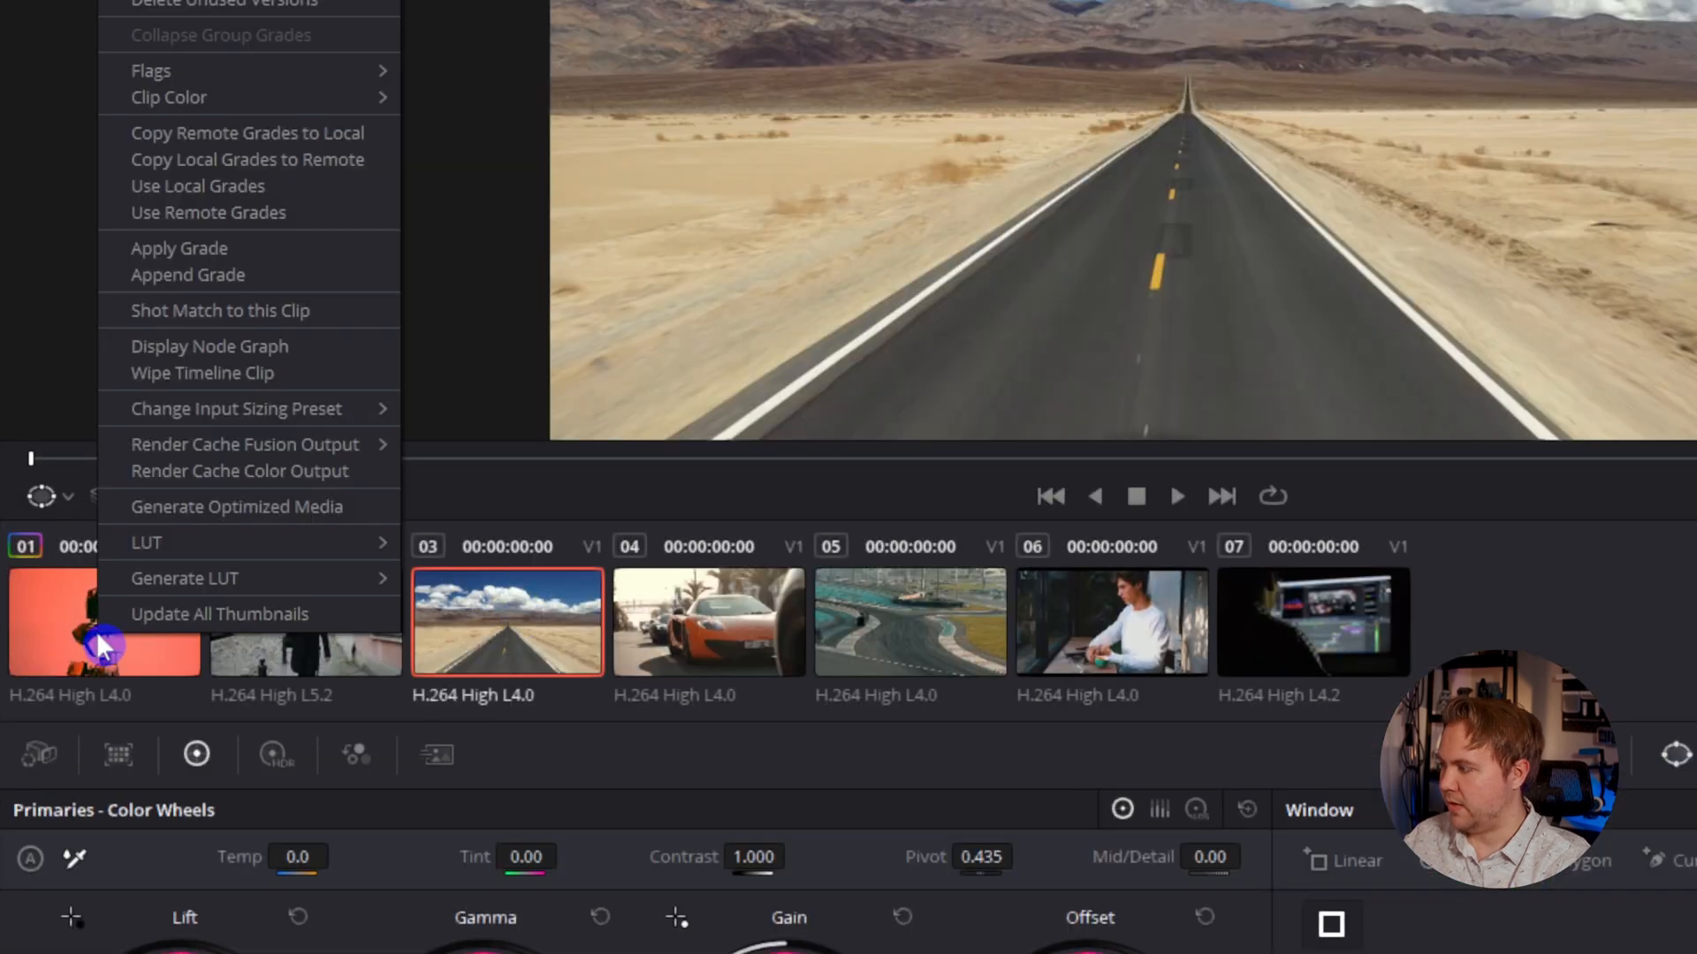
mouse_move(158, 260)
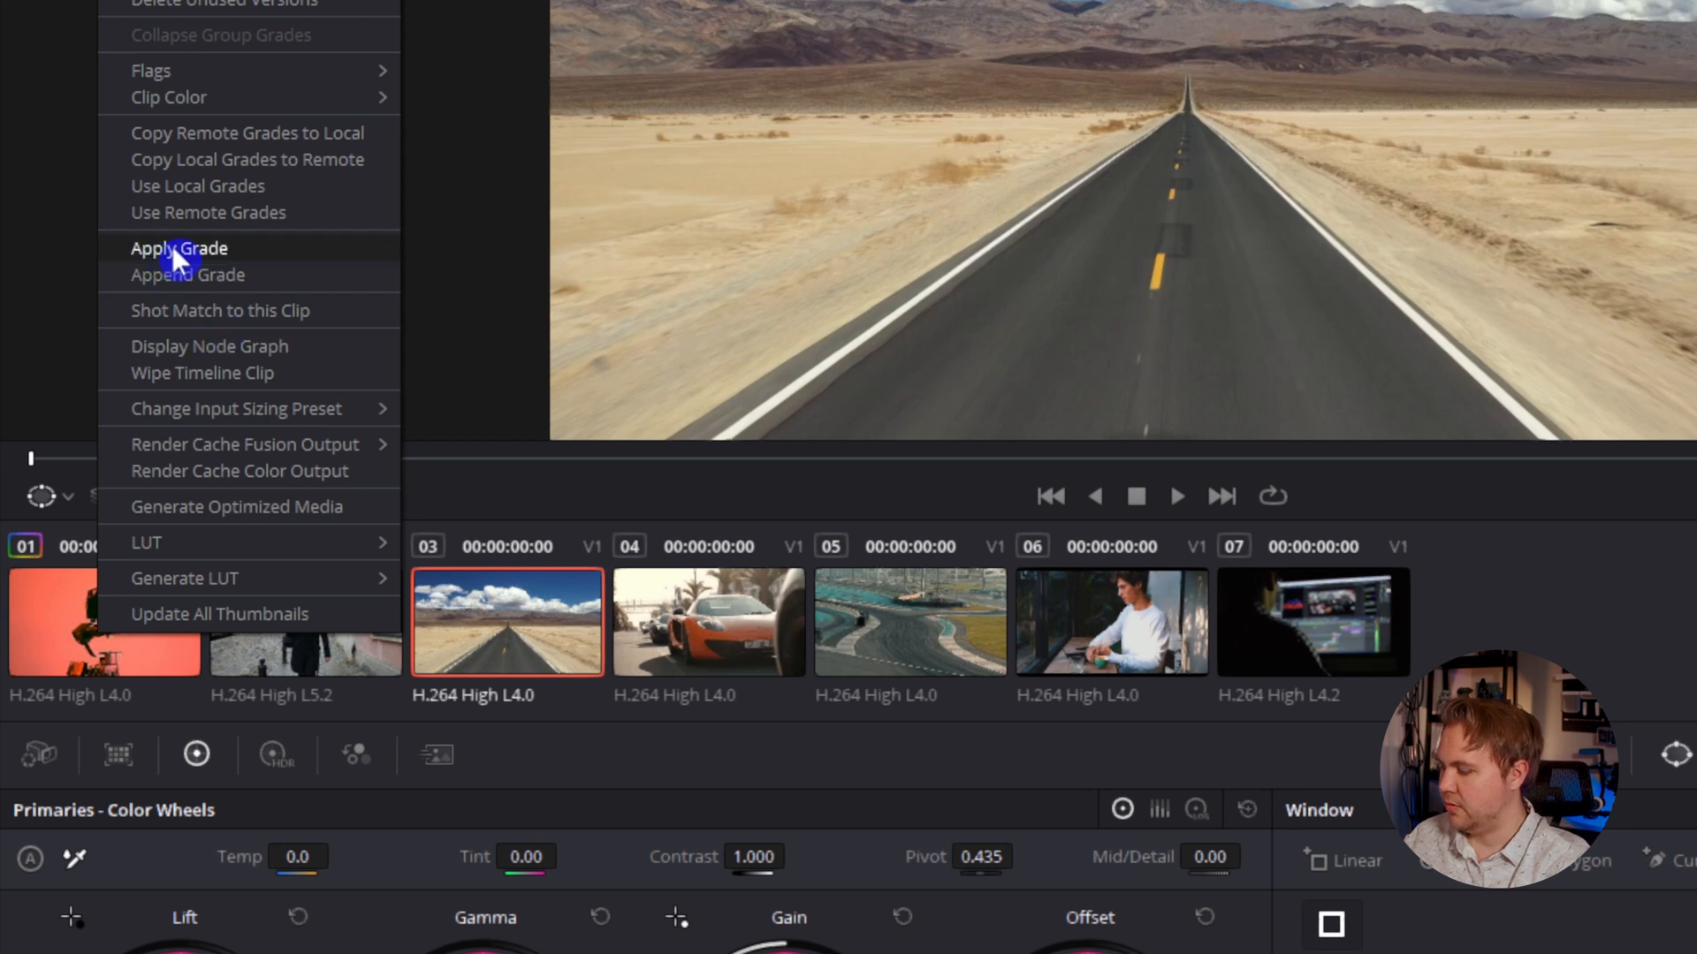
left_click(179, 247)
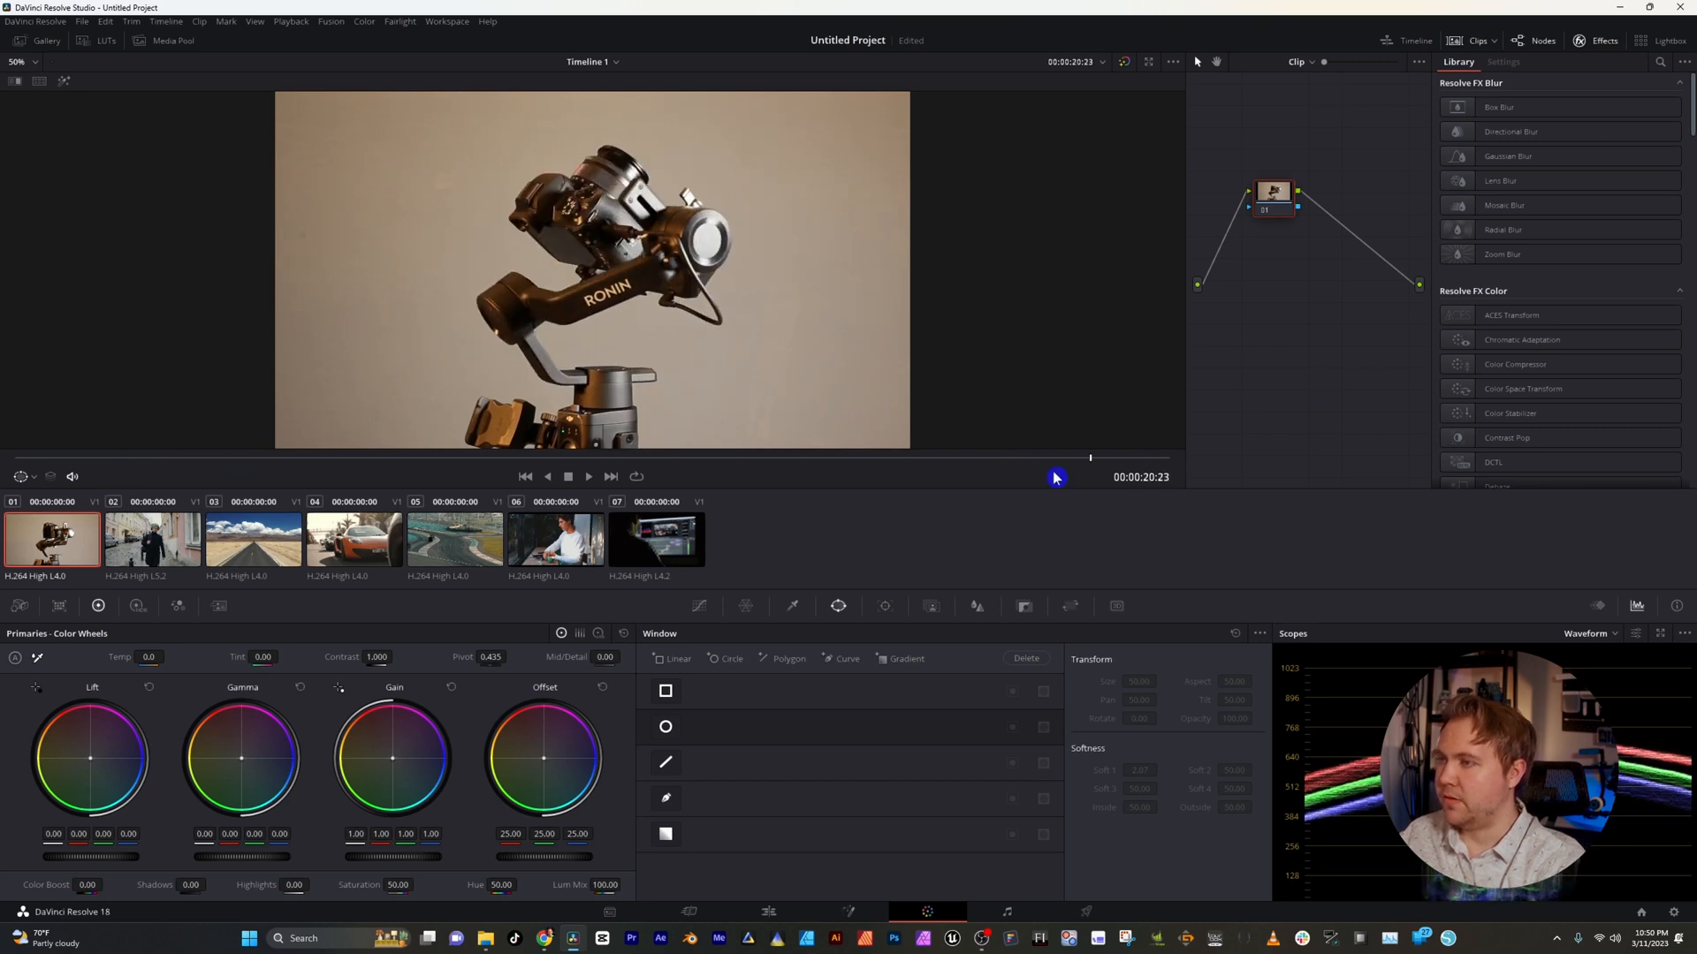
Step: Put the gimbal clip into a new colour group named A Roll, then start selecting the walking clip
right_click(51, 539)
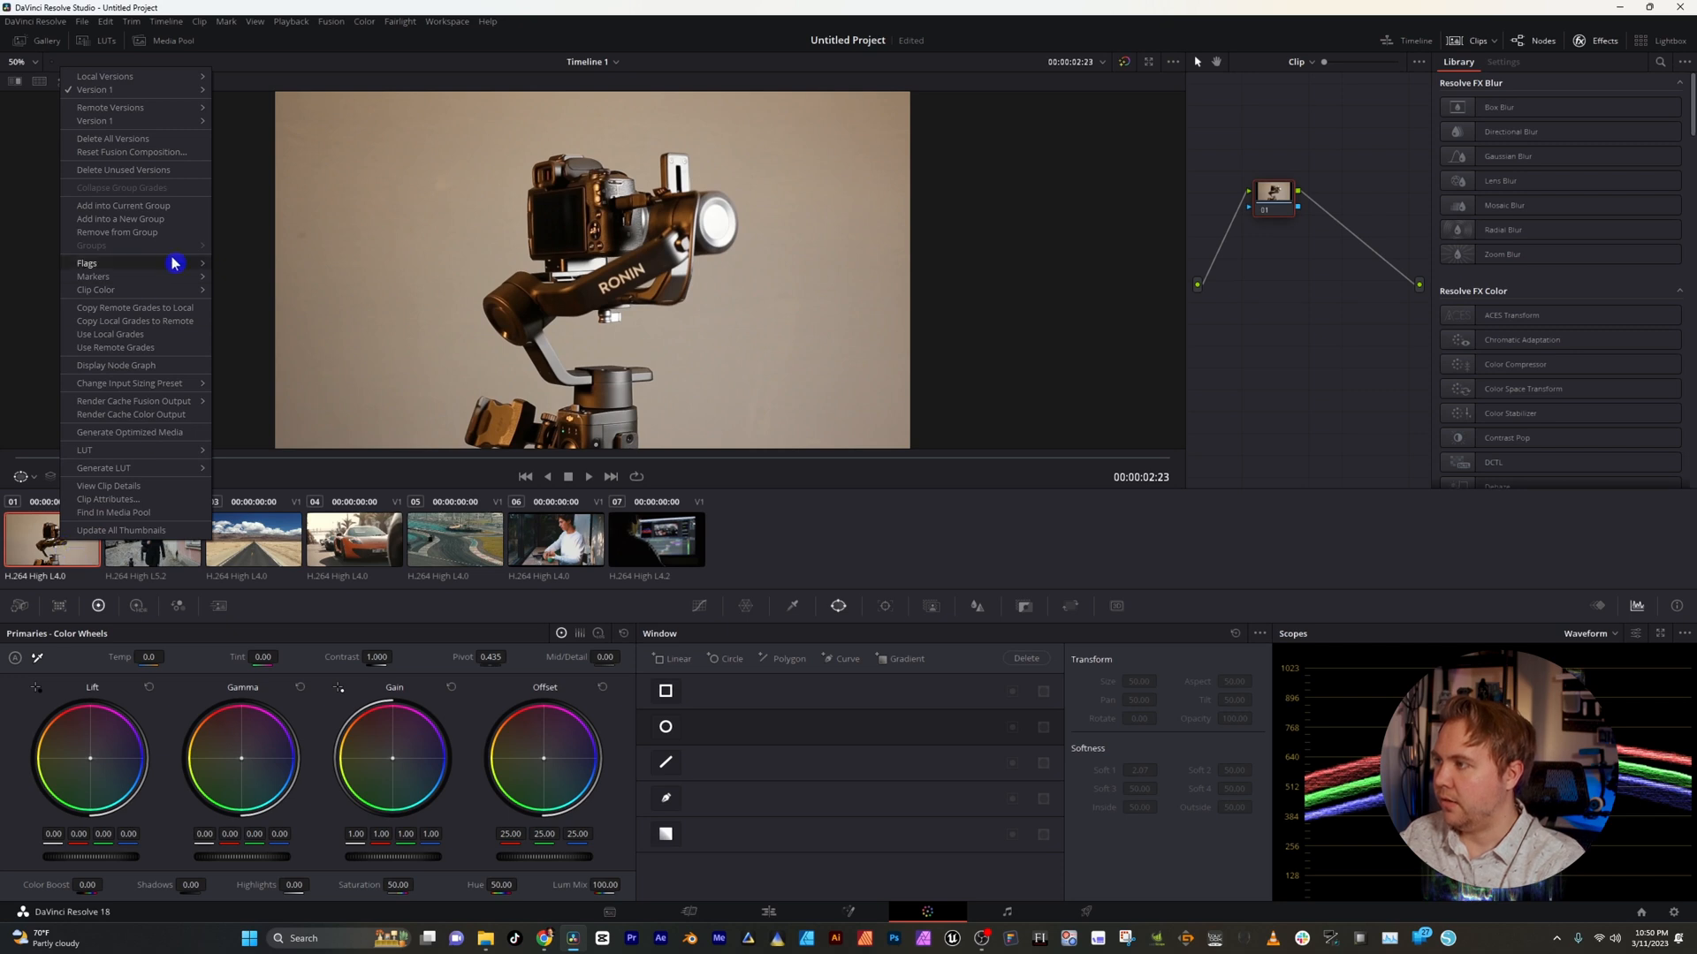
mouse_move(156, 224)
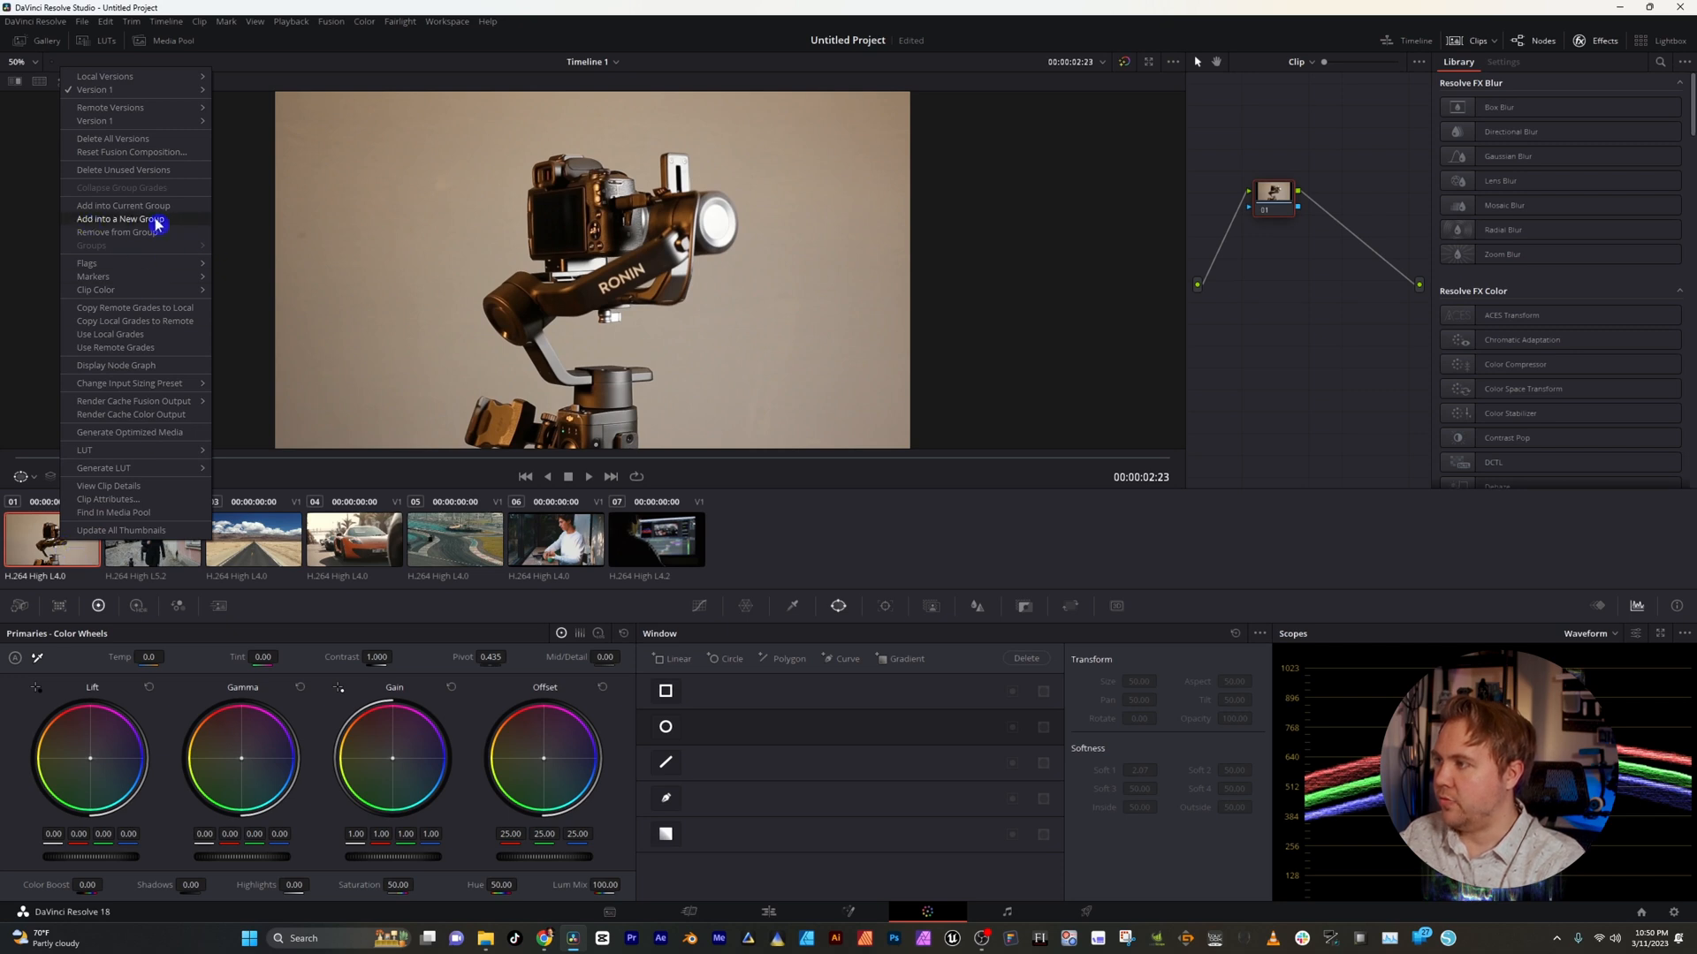
left_click(118, 219)
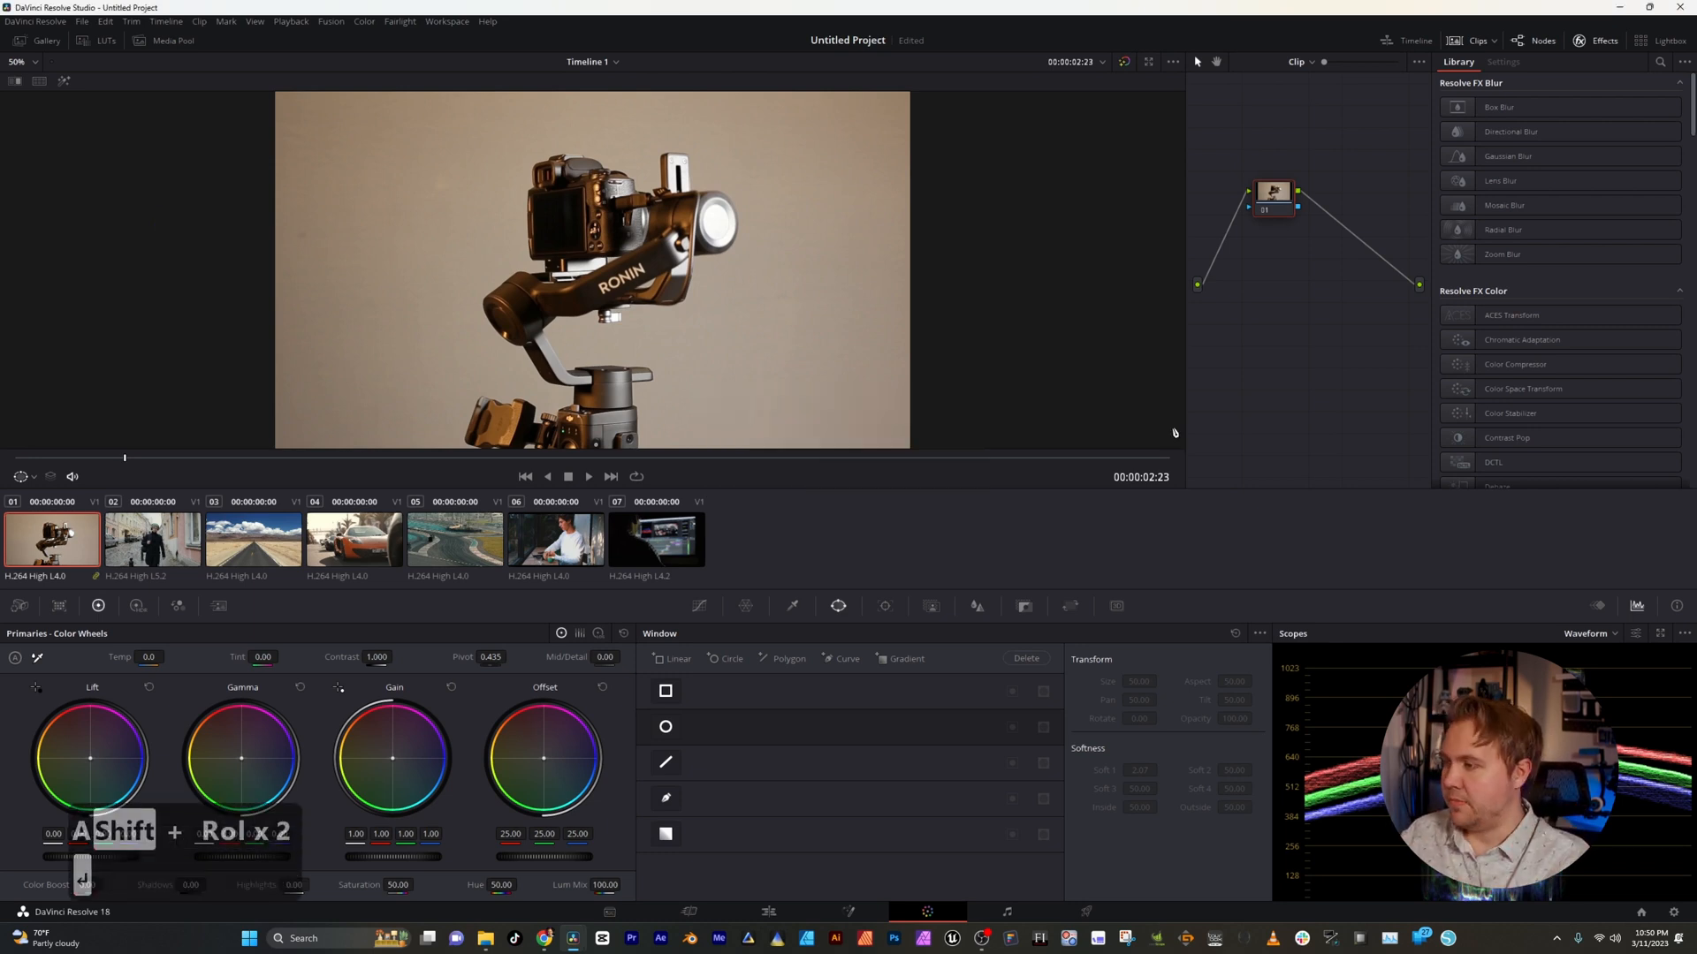
left_click(150, 537)
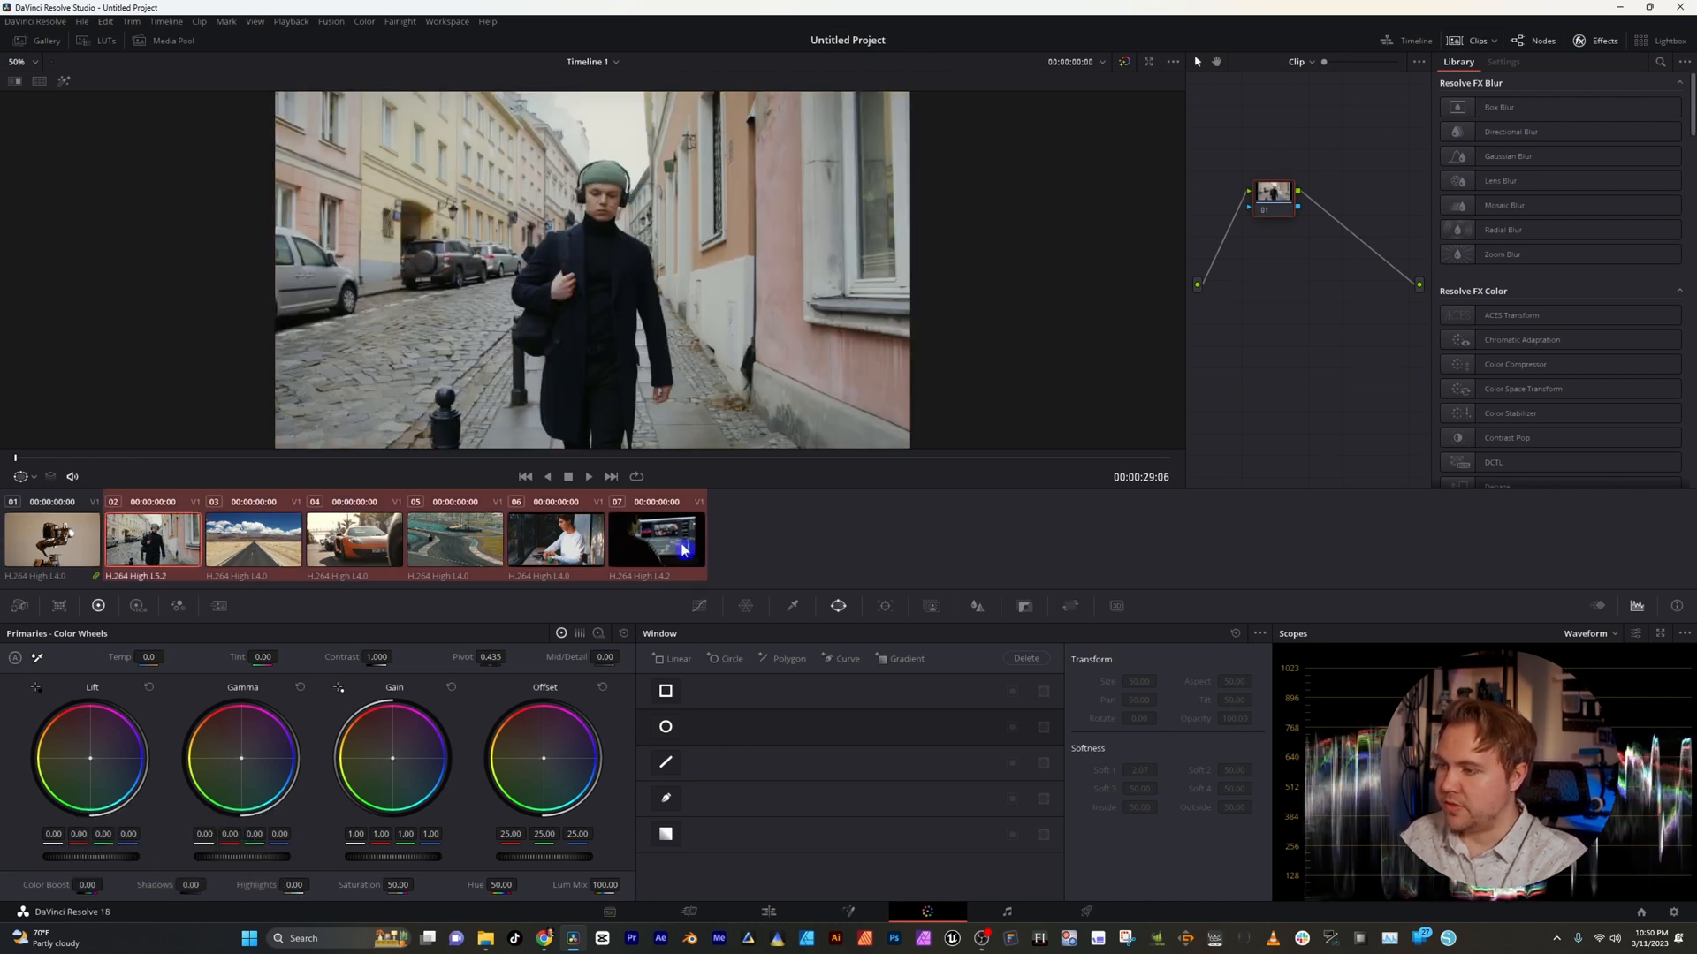
Step: Add the six selected clips into a new B Roll group and check the walking and gimbal clips
right_click(654, 539)
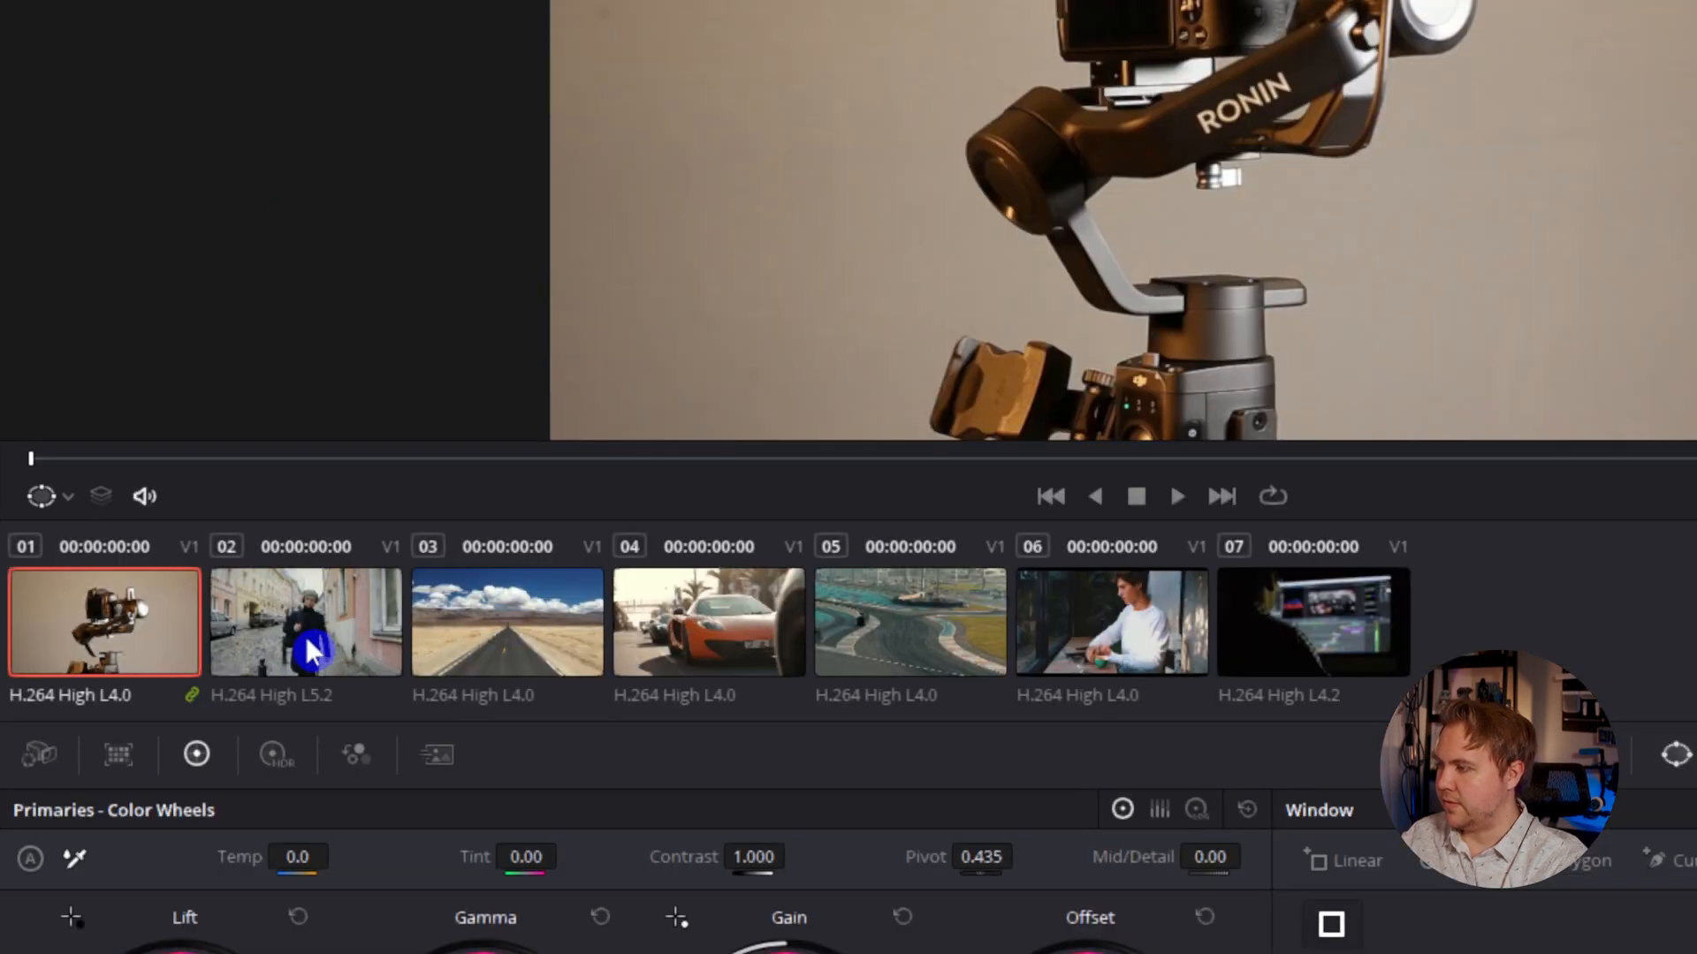
left_click(306, 620)
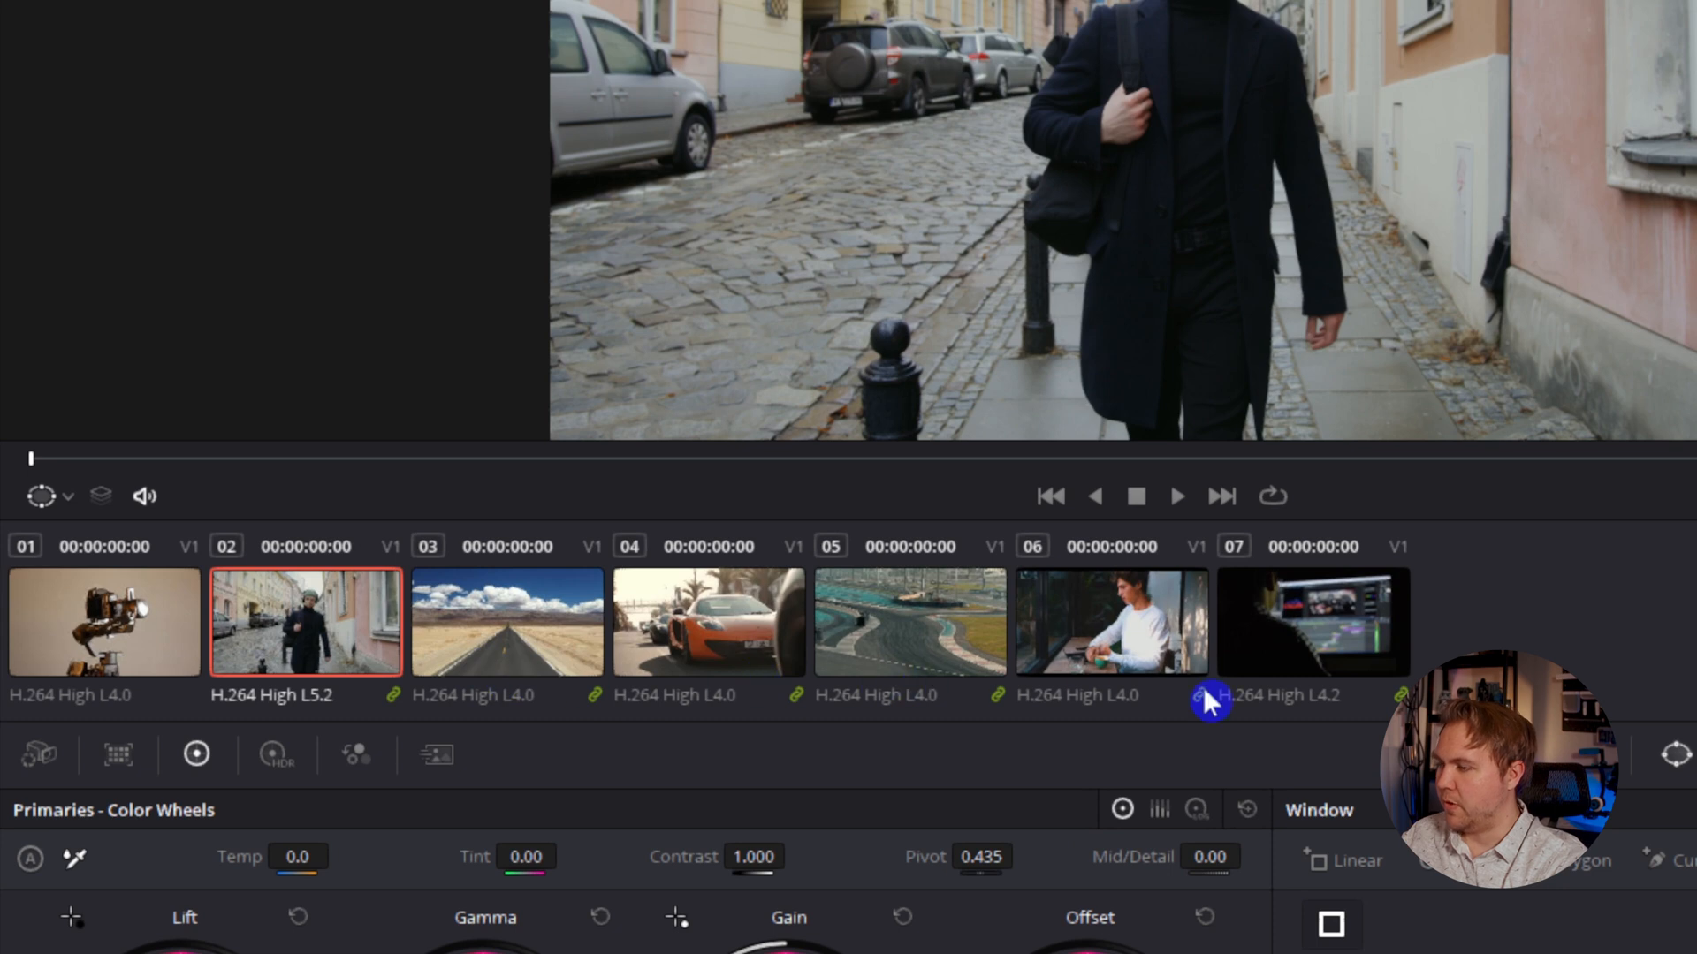
left_click(104, 621)
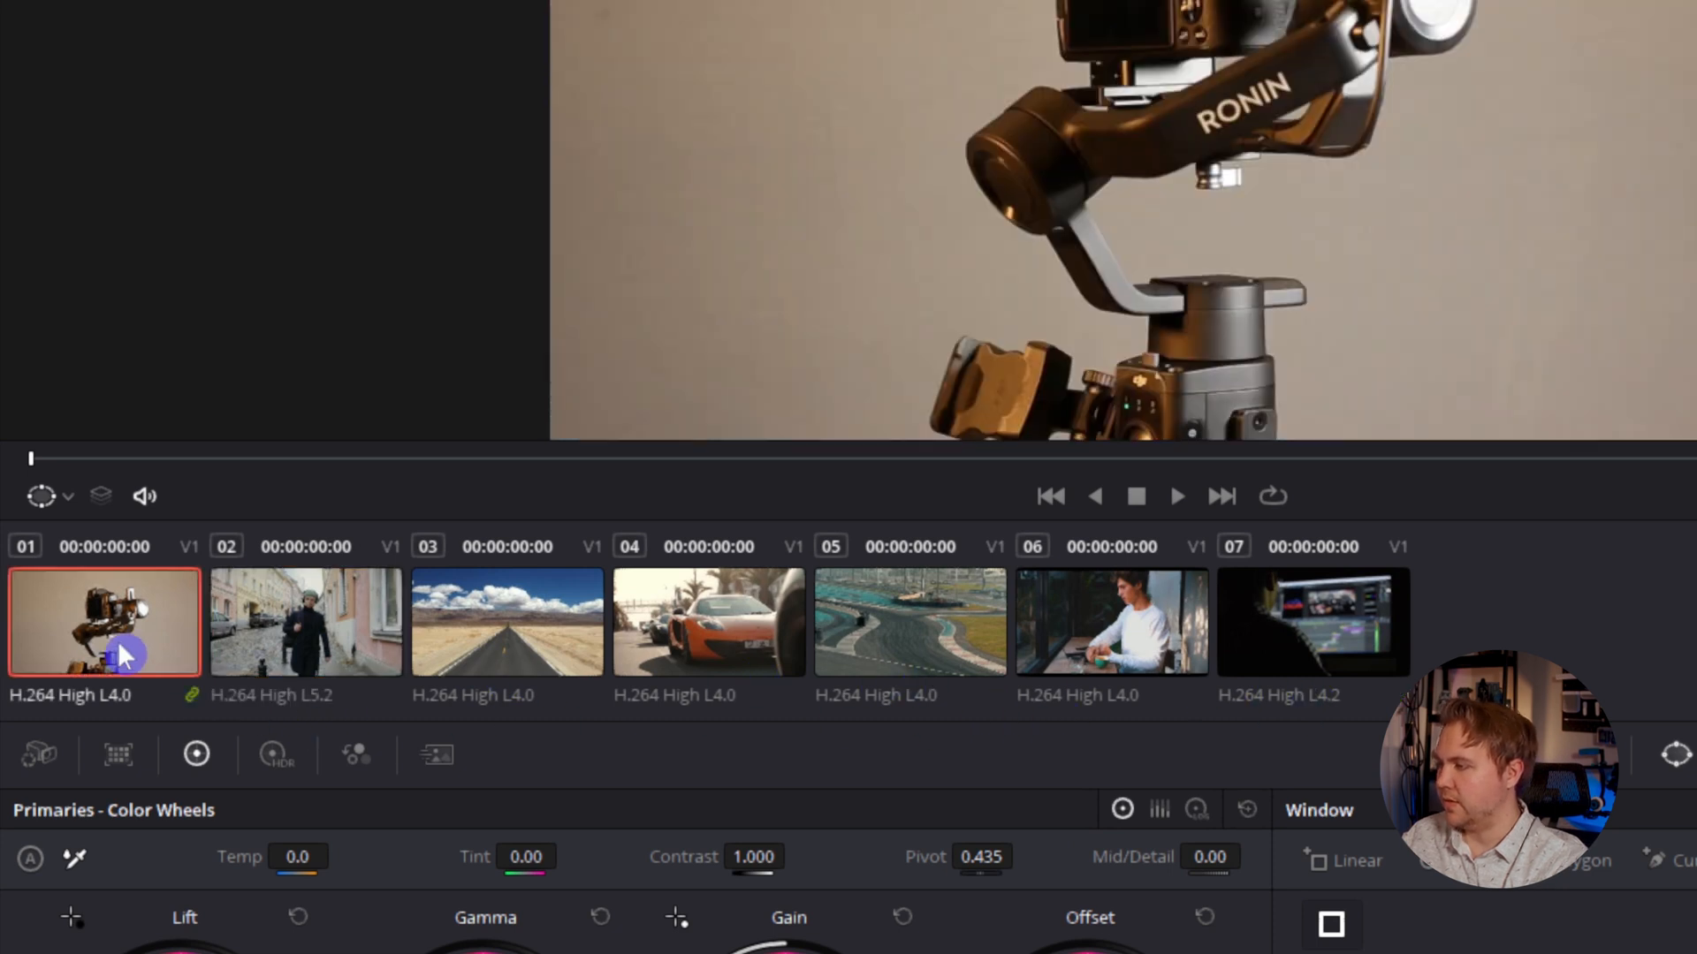
mouse_move(177, 684)
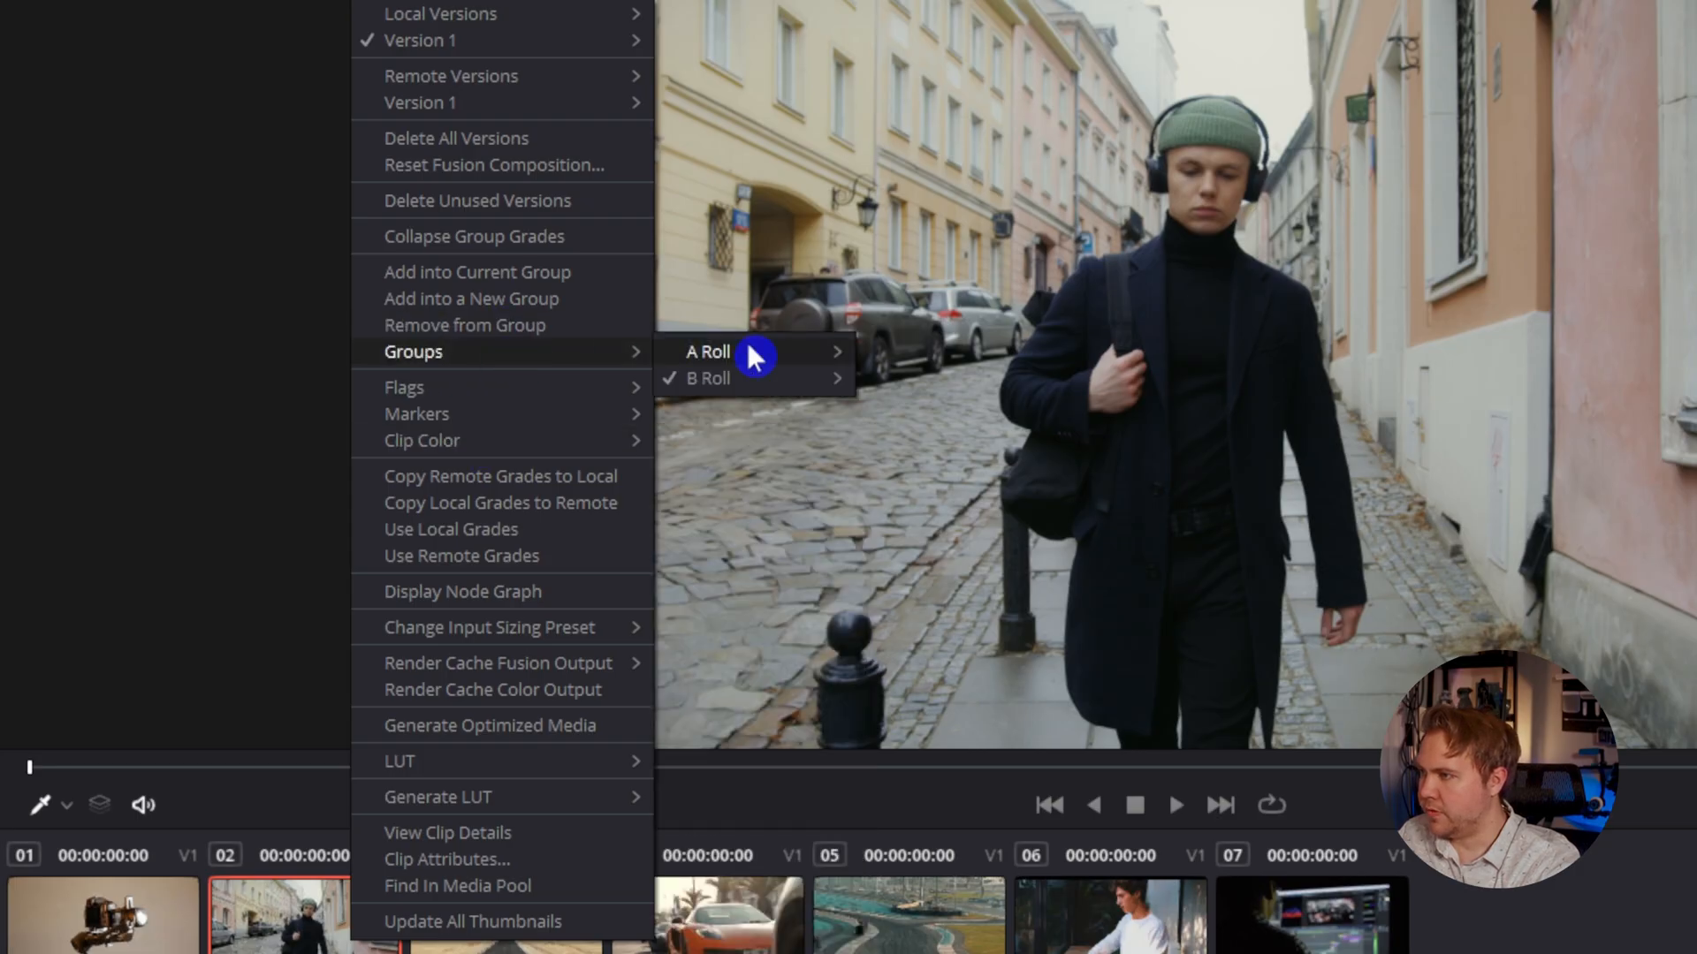
mouse_move(758, 378)
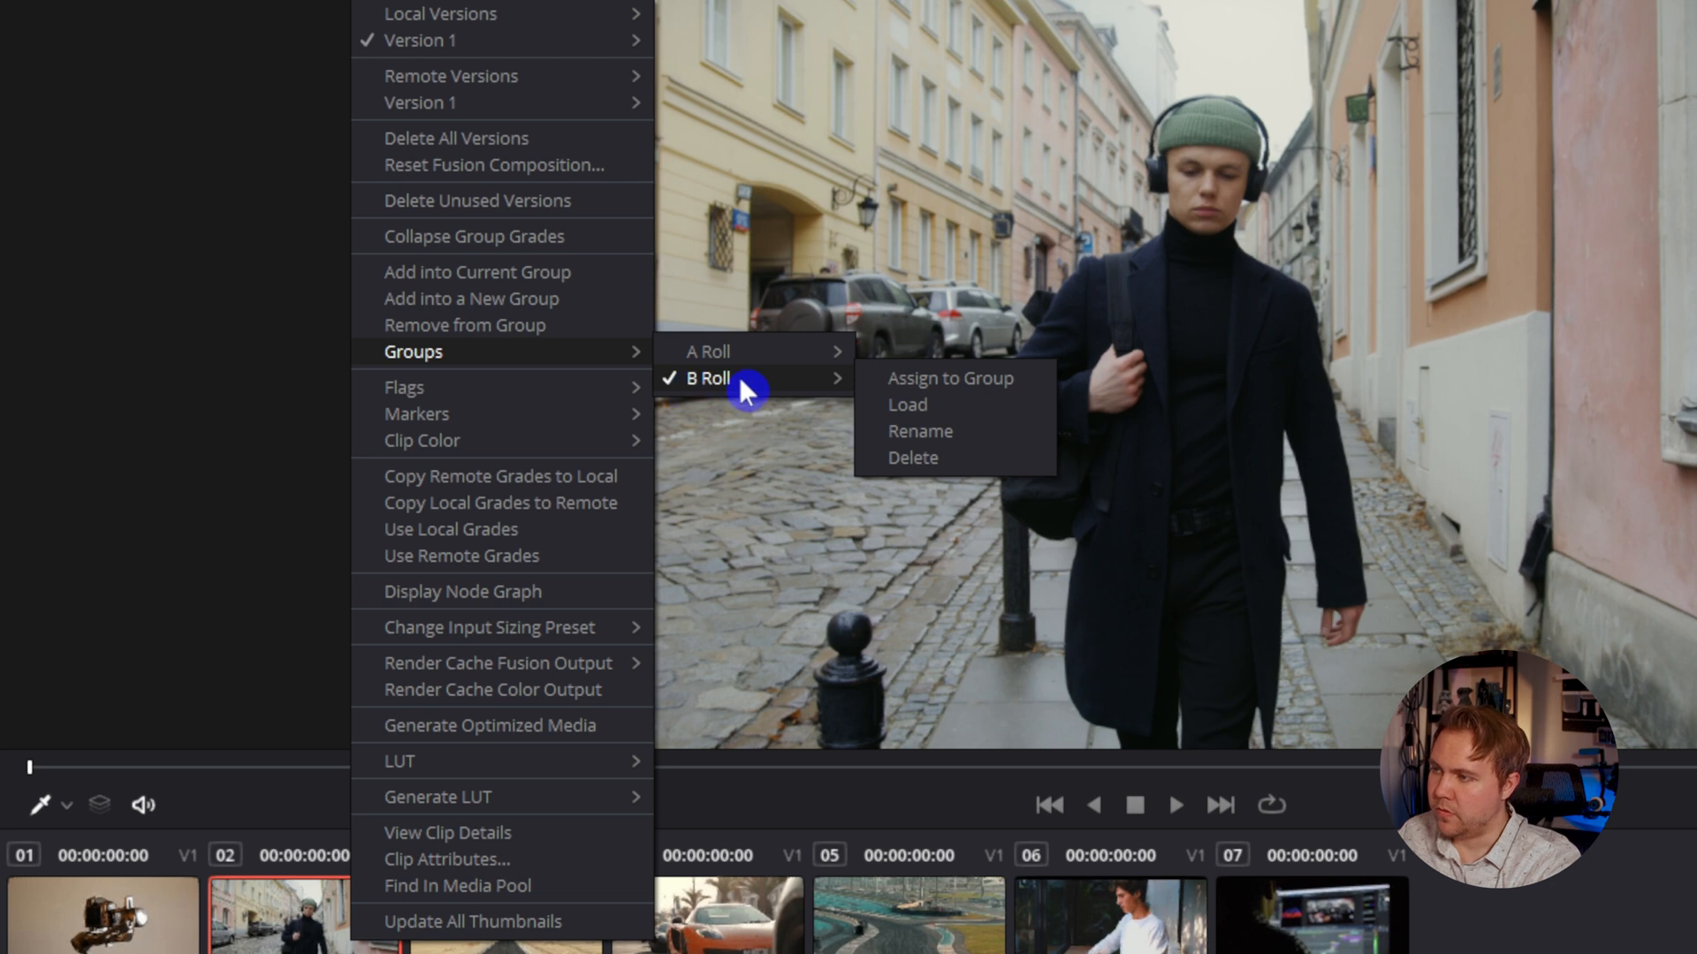
mouse_move(942, 431)
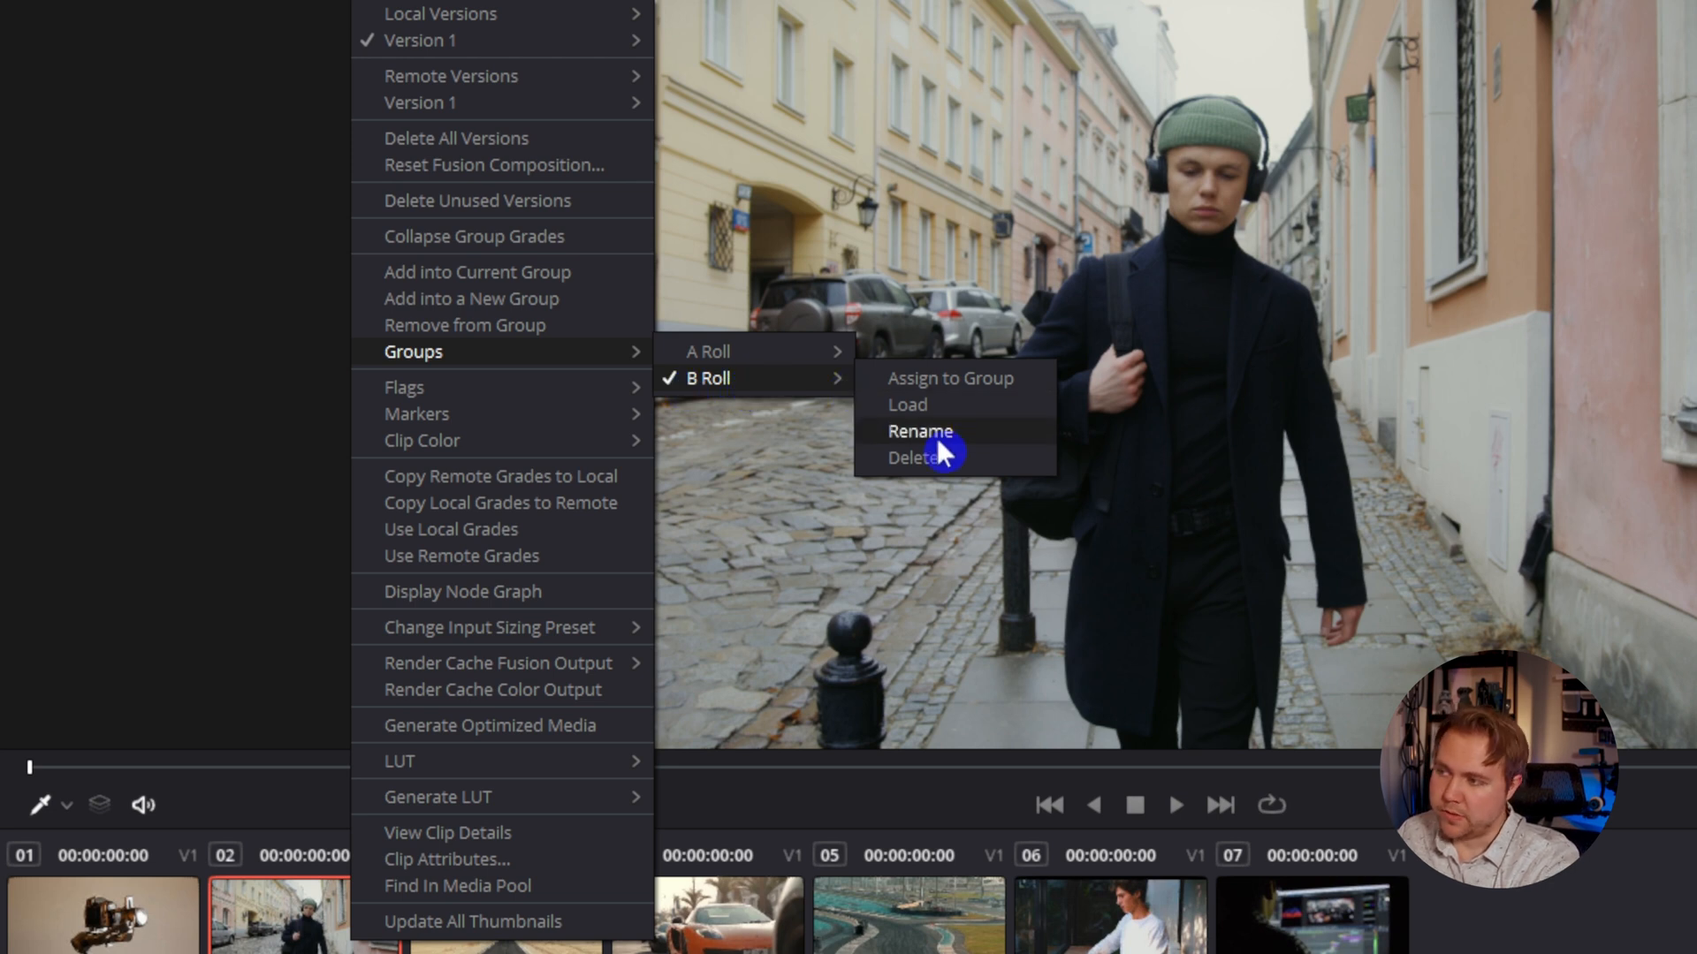
mouse_move(707, 352)
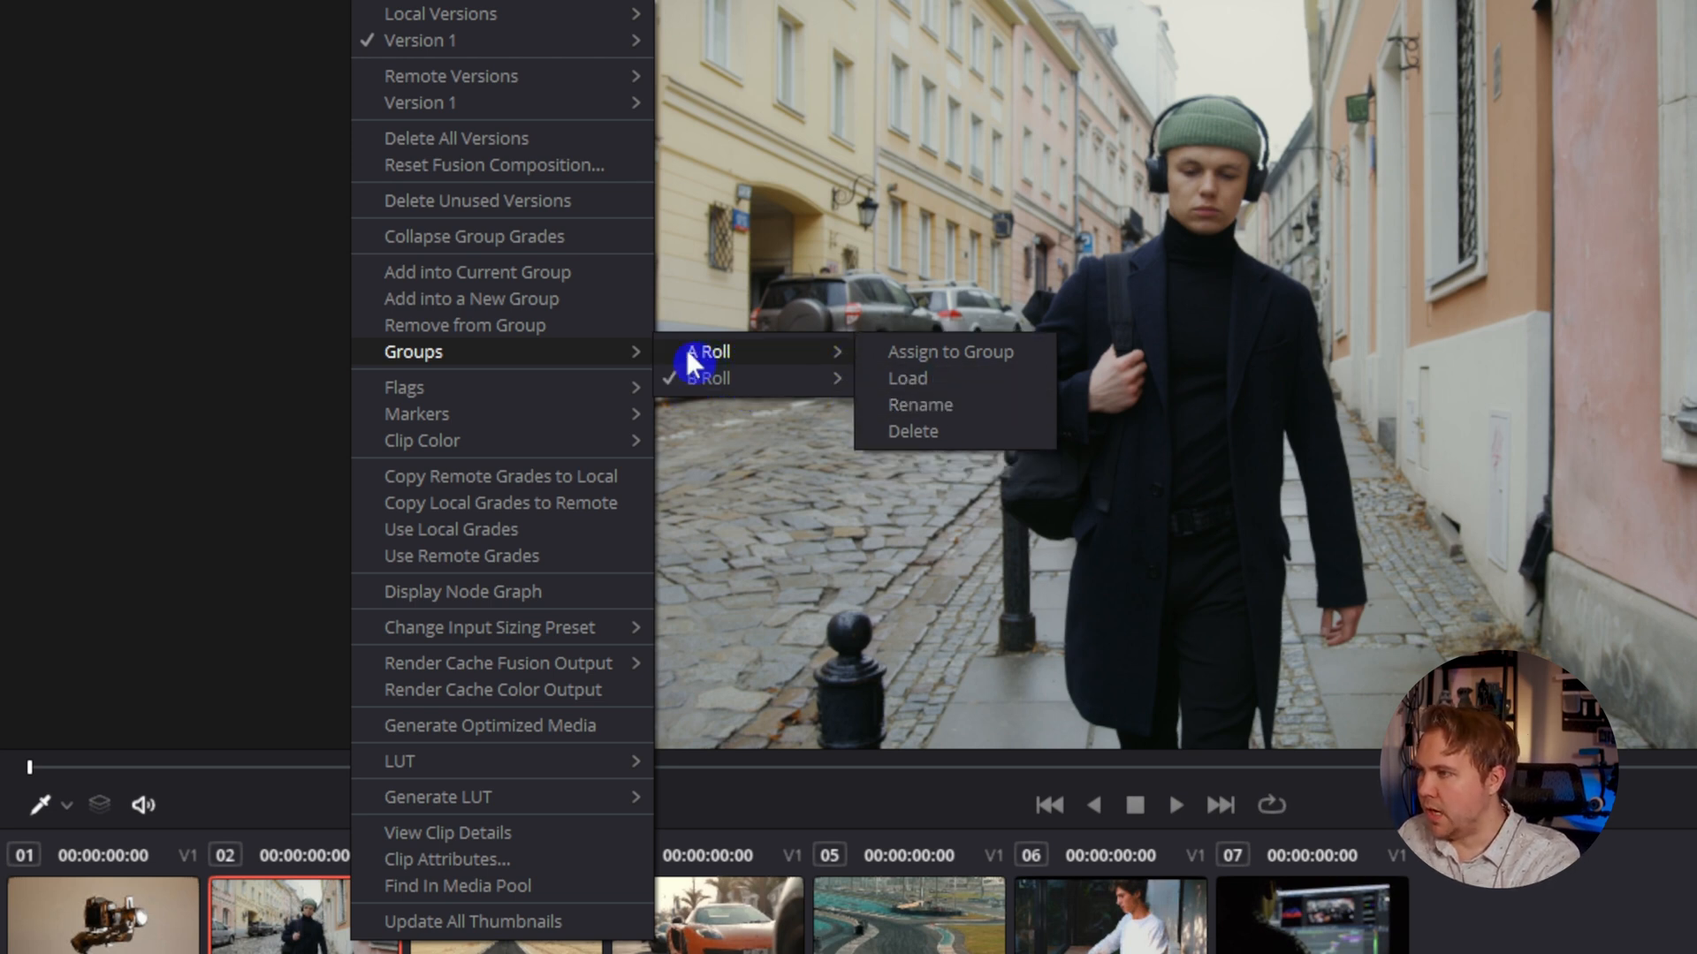
mouse_move(980, 369)
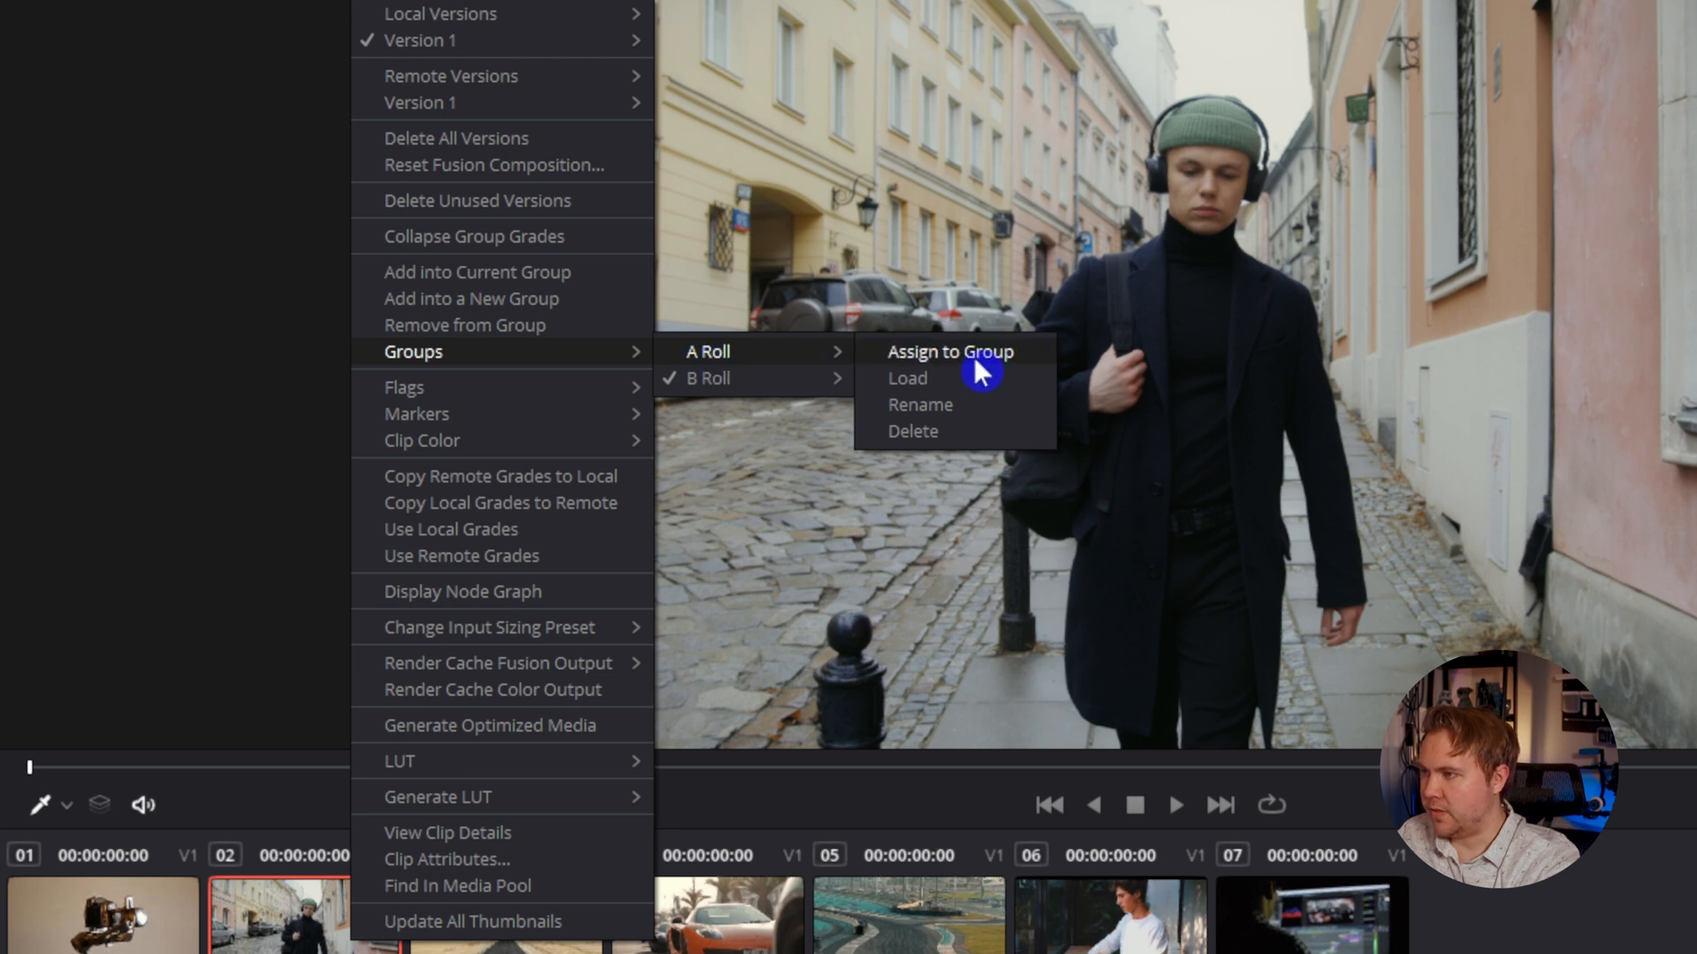
mouse_move(917, 360)
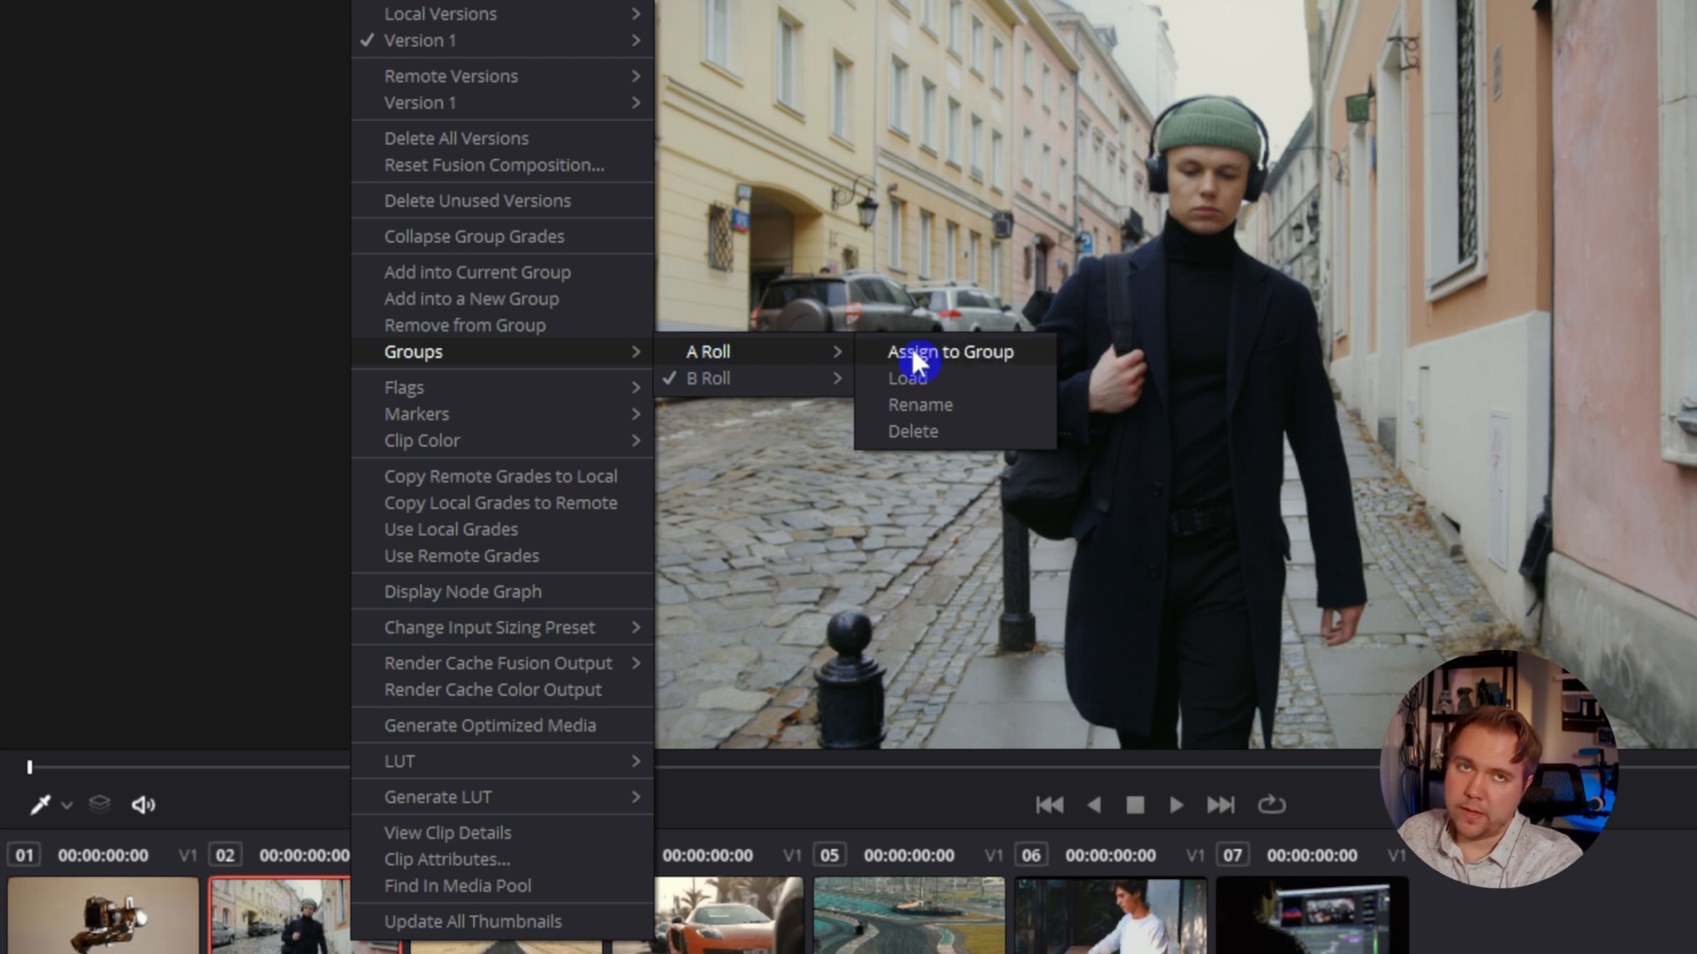
Step: Assign the walking-man clip to the A Roll group
left_click(949, 351)
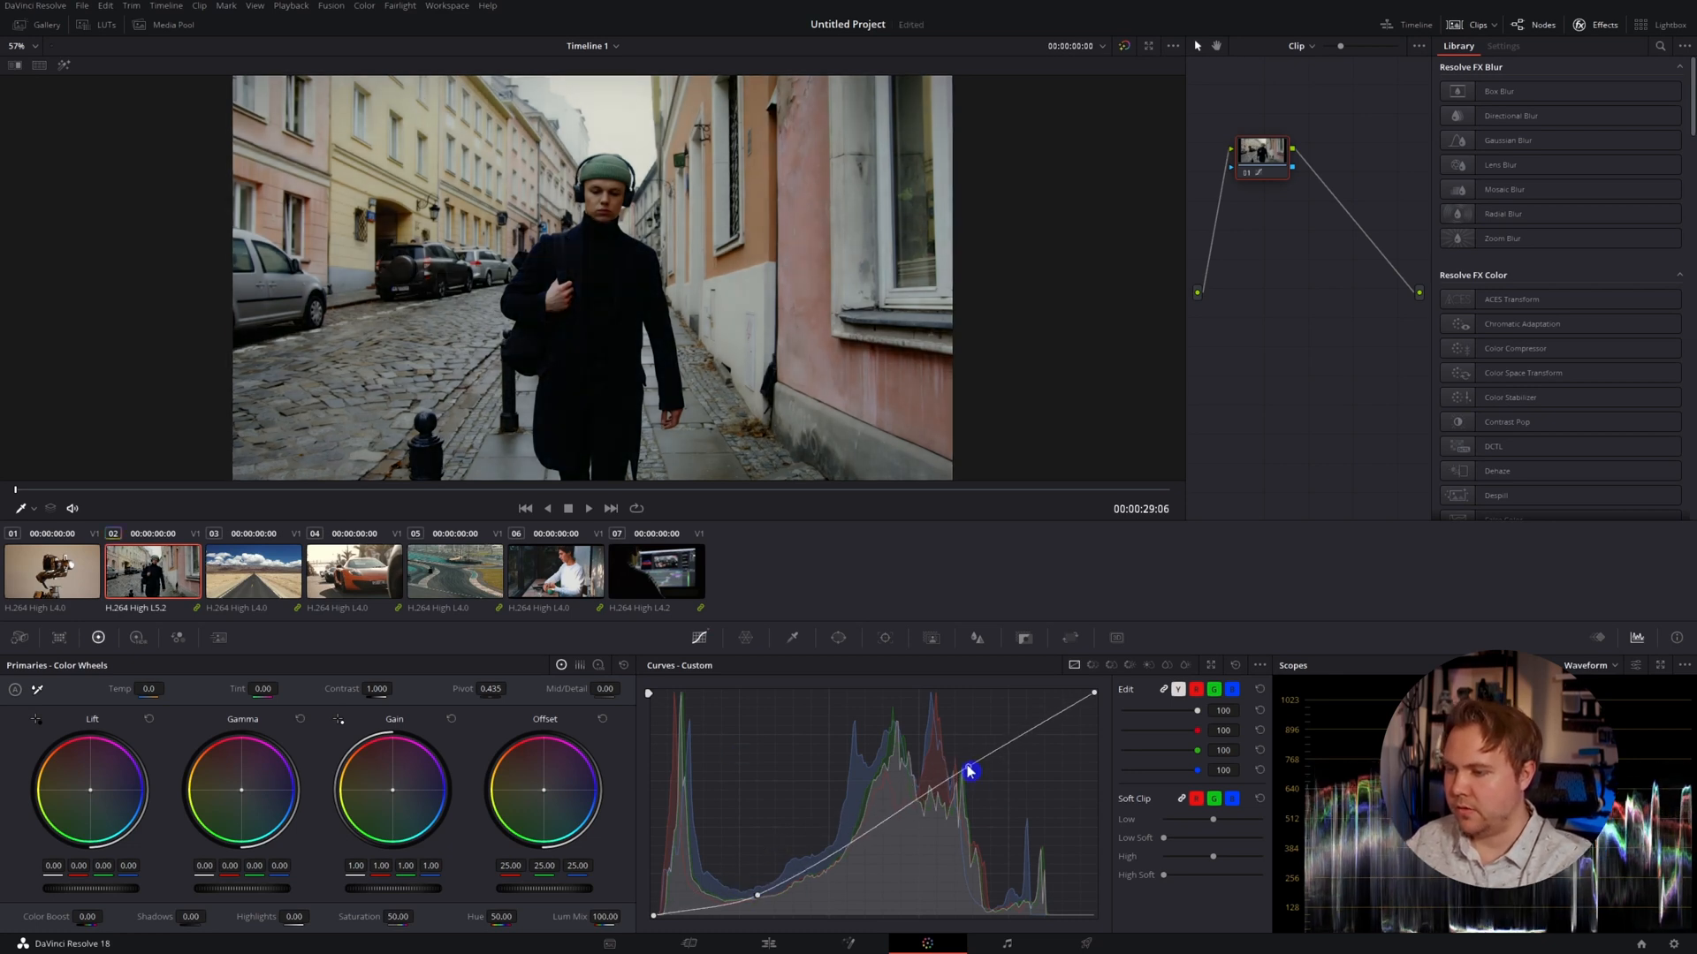
Step: Grade the walking clip with a contrast curve and saturated pink Color Warper, comparing against the car clip
left_click_drag(967, 768, 1023, 732)
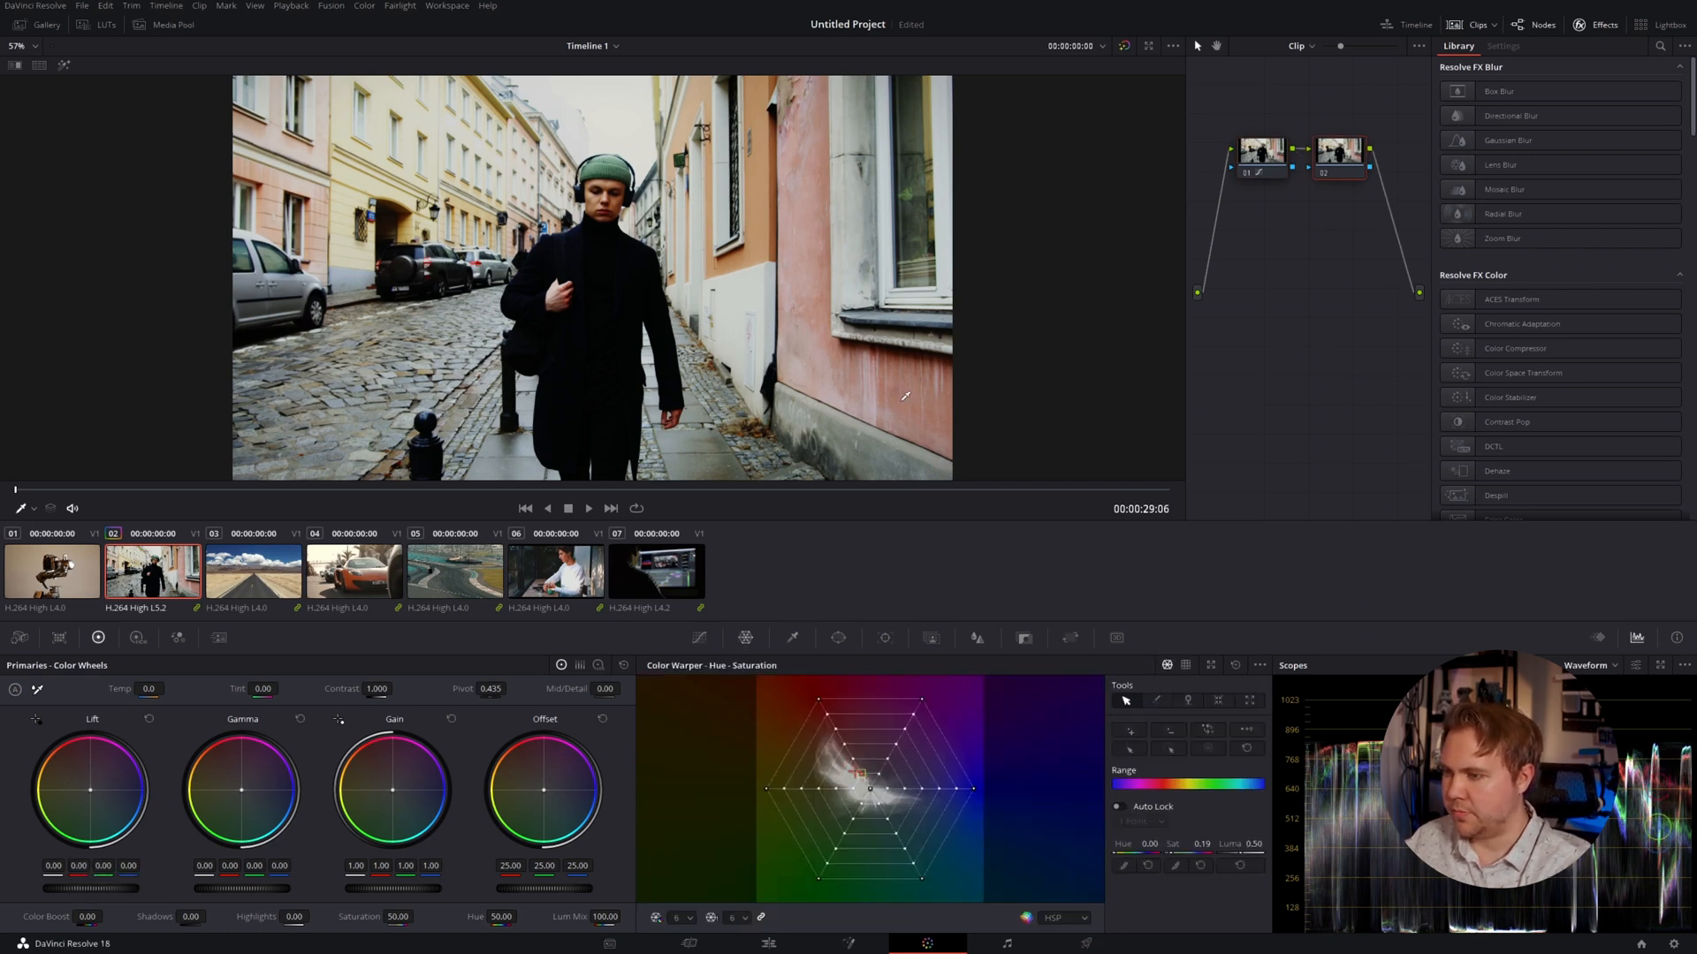
left_click_drag(850, 774, 866, 688)
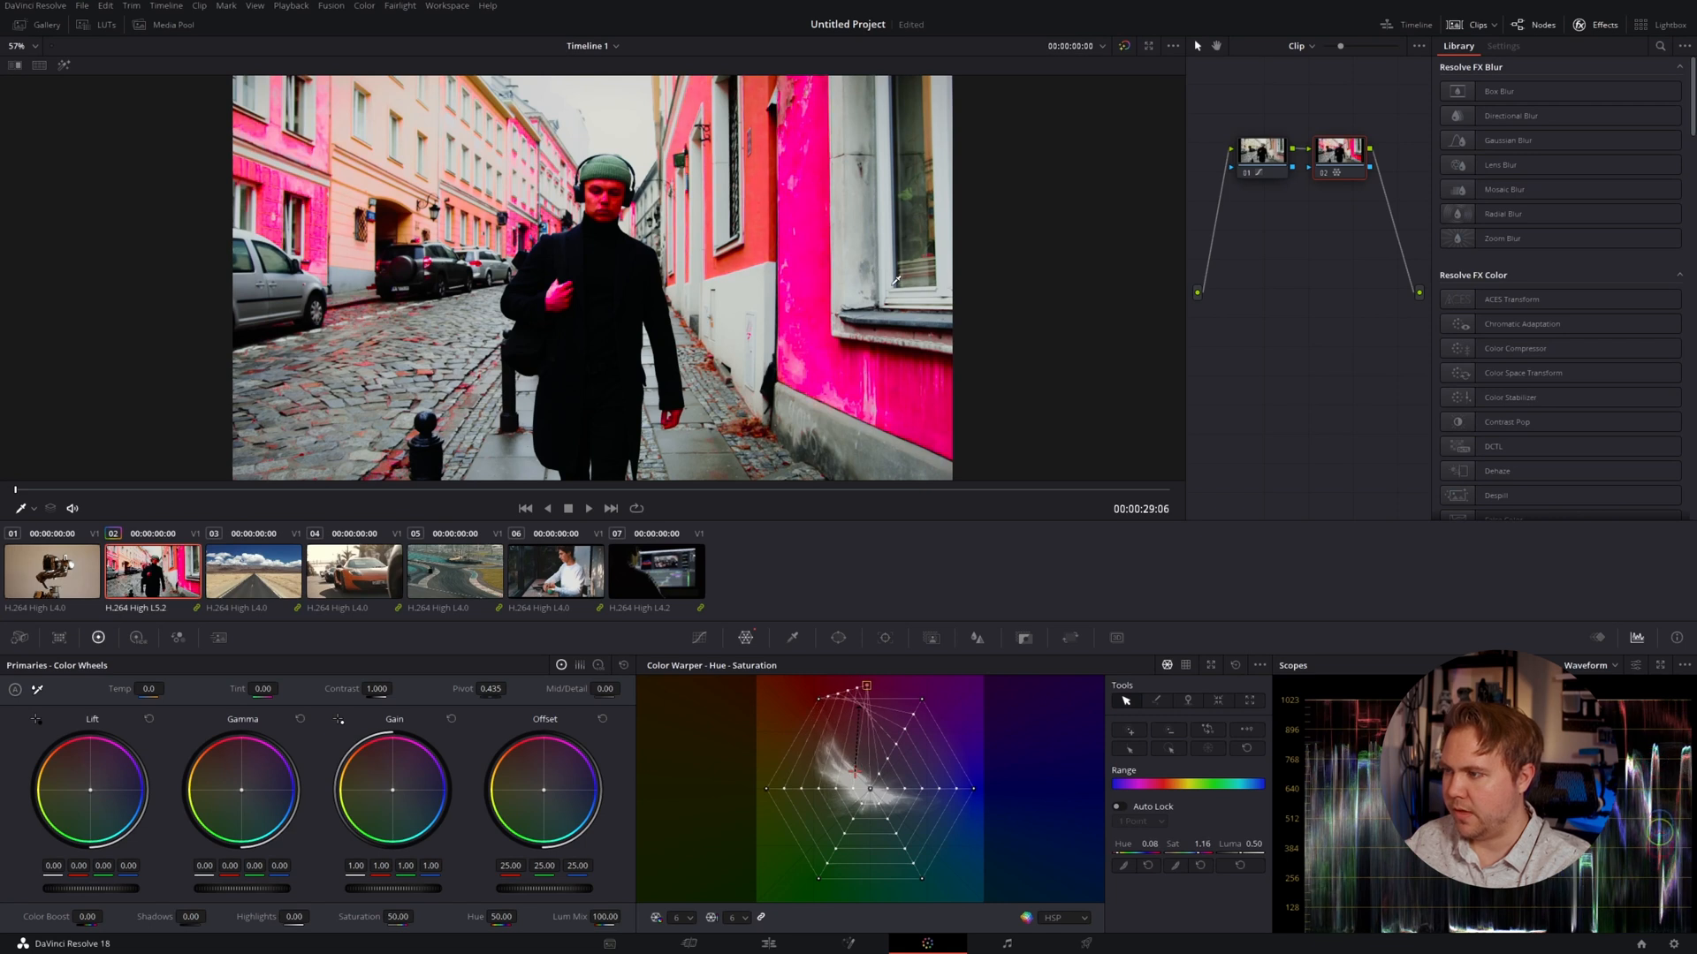
left_click(354, 571)
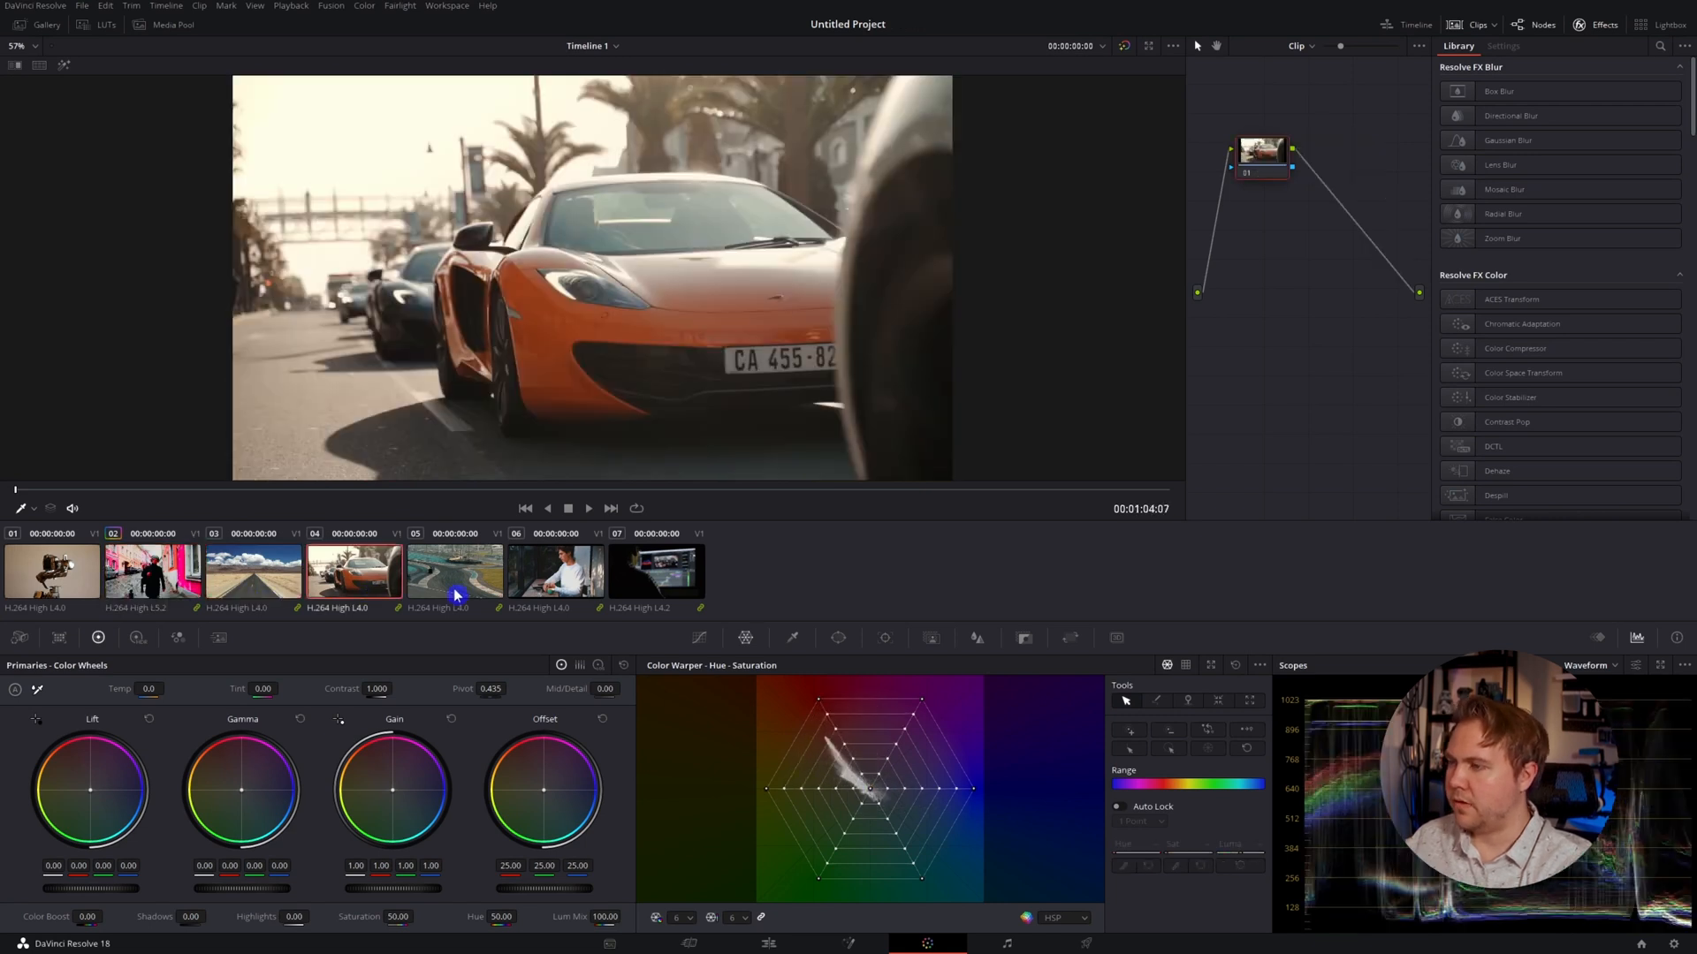
left_click(654, 571)
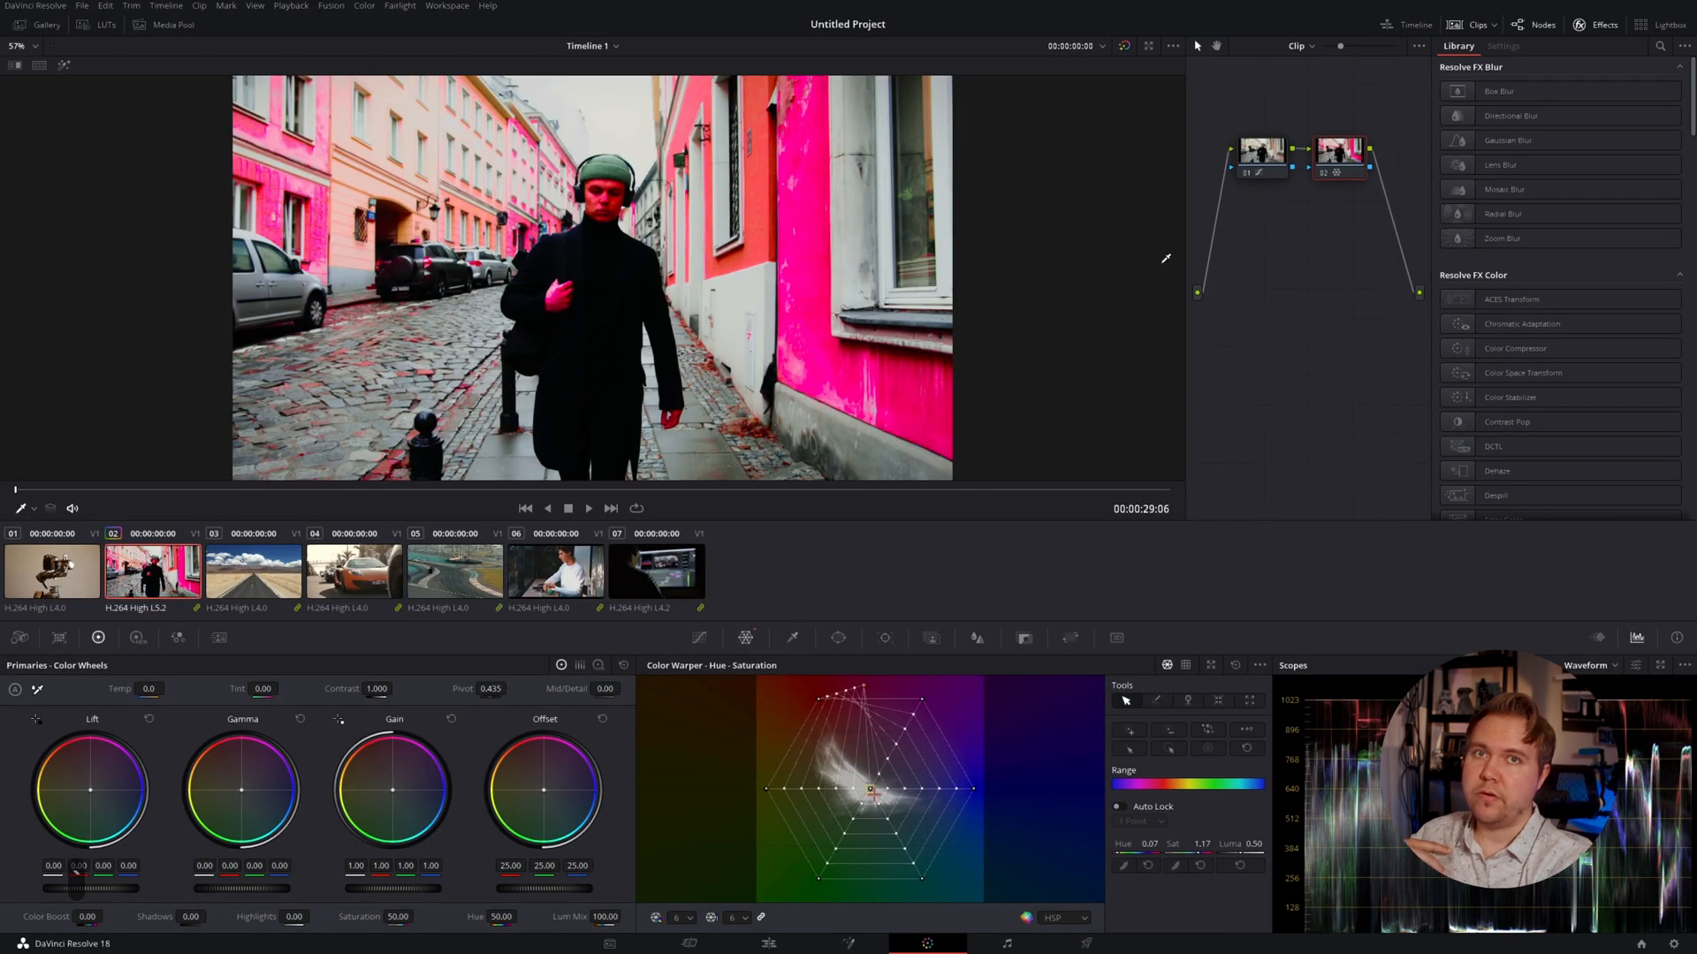
mouse_move(1310, 291)
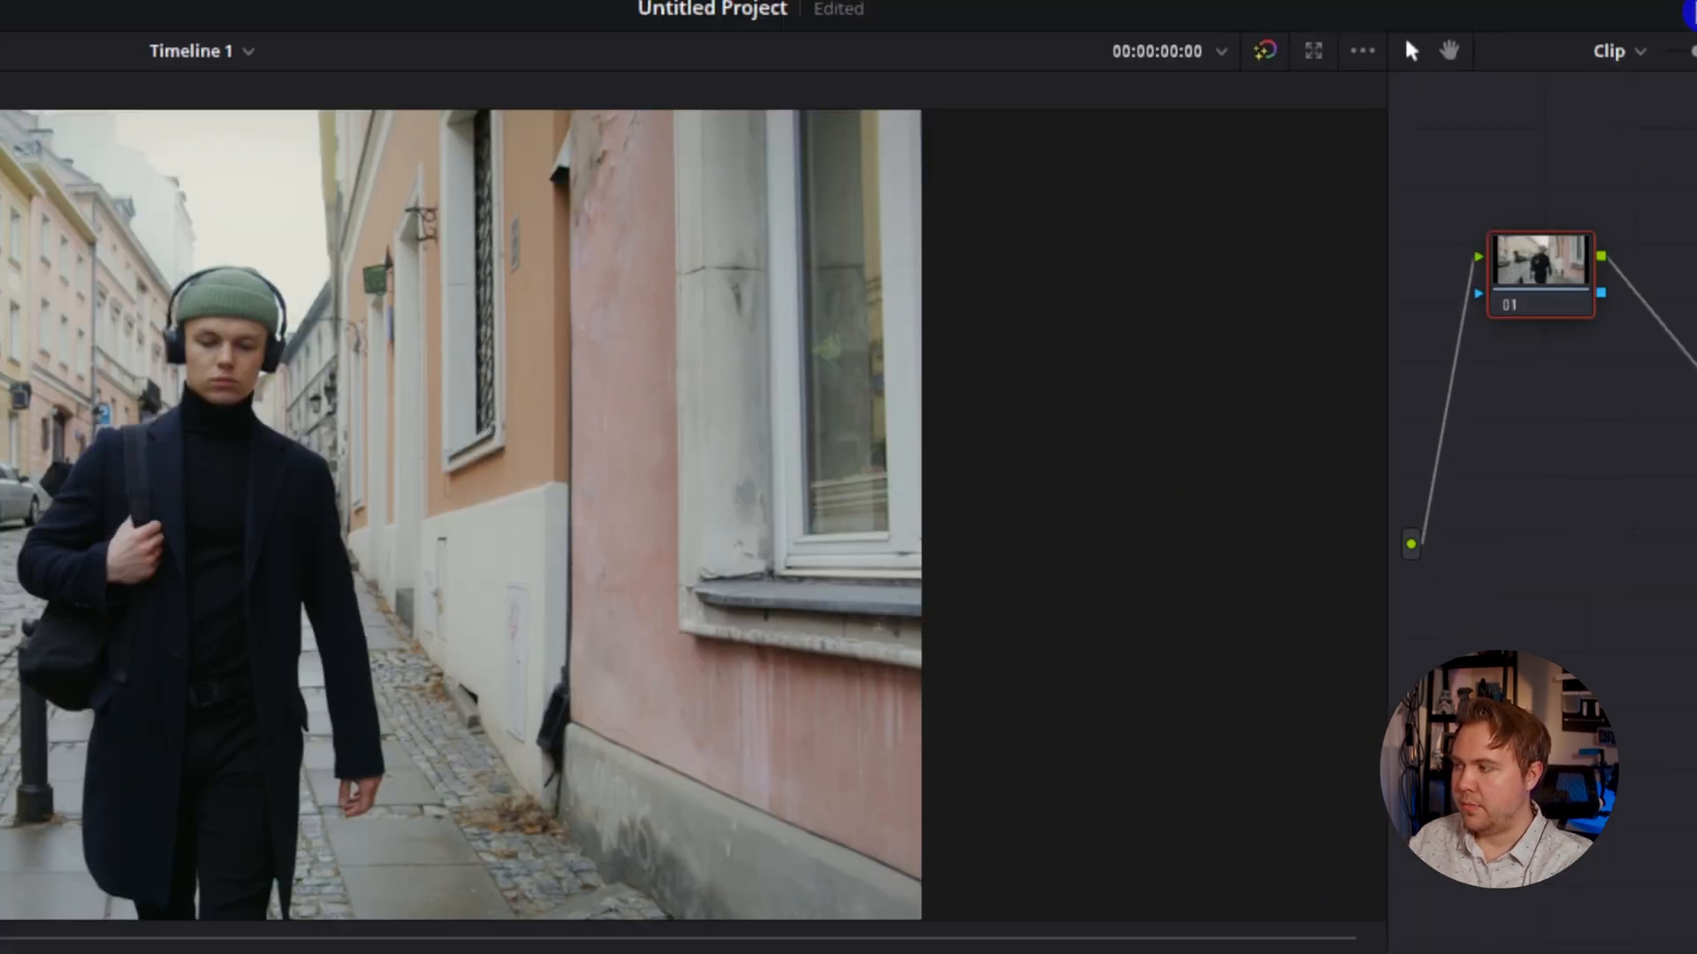
Step: Switch the node graph from Clip to the Group Post-Clip grade level
left_click(1509, 50)
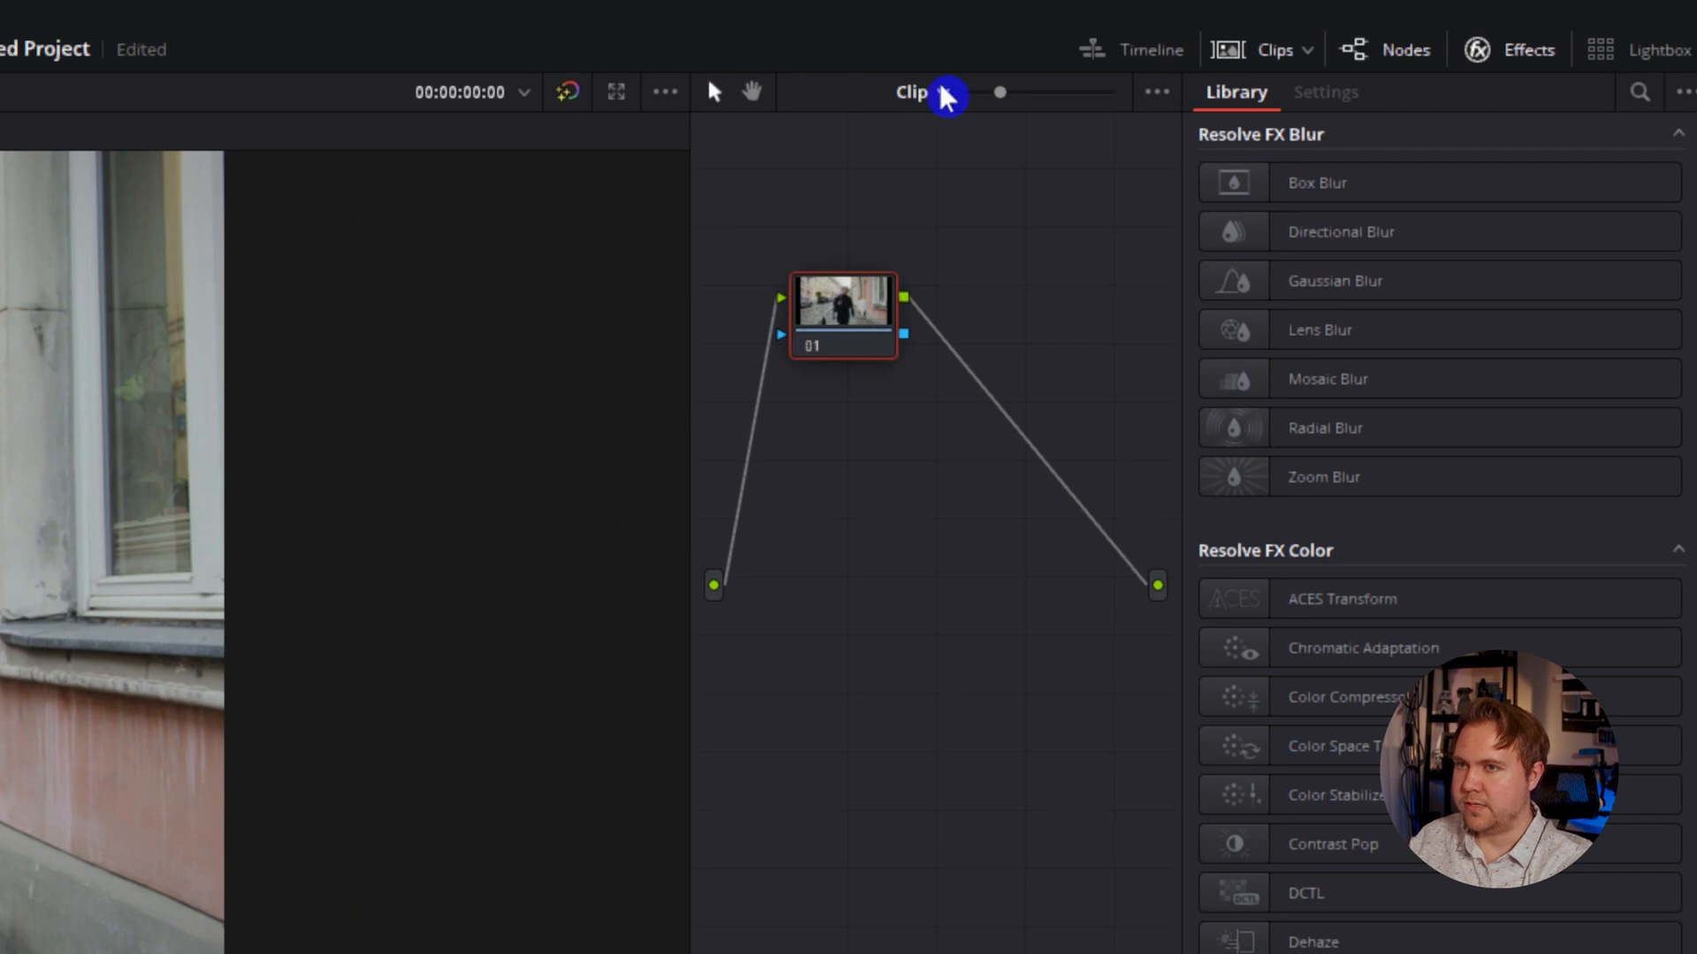
left_click(928, 91)
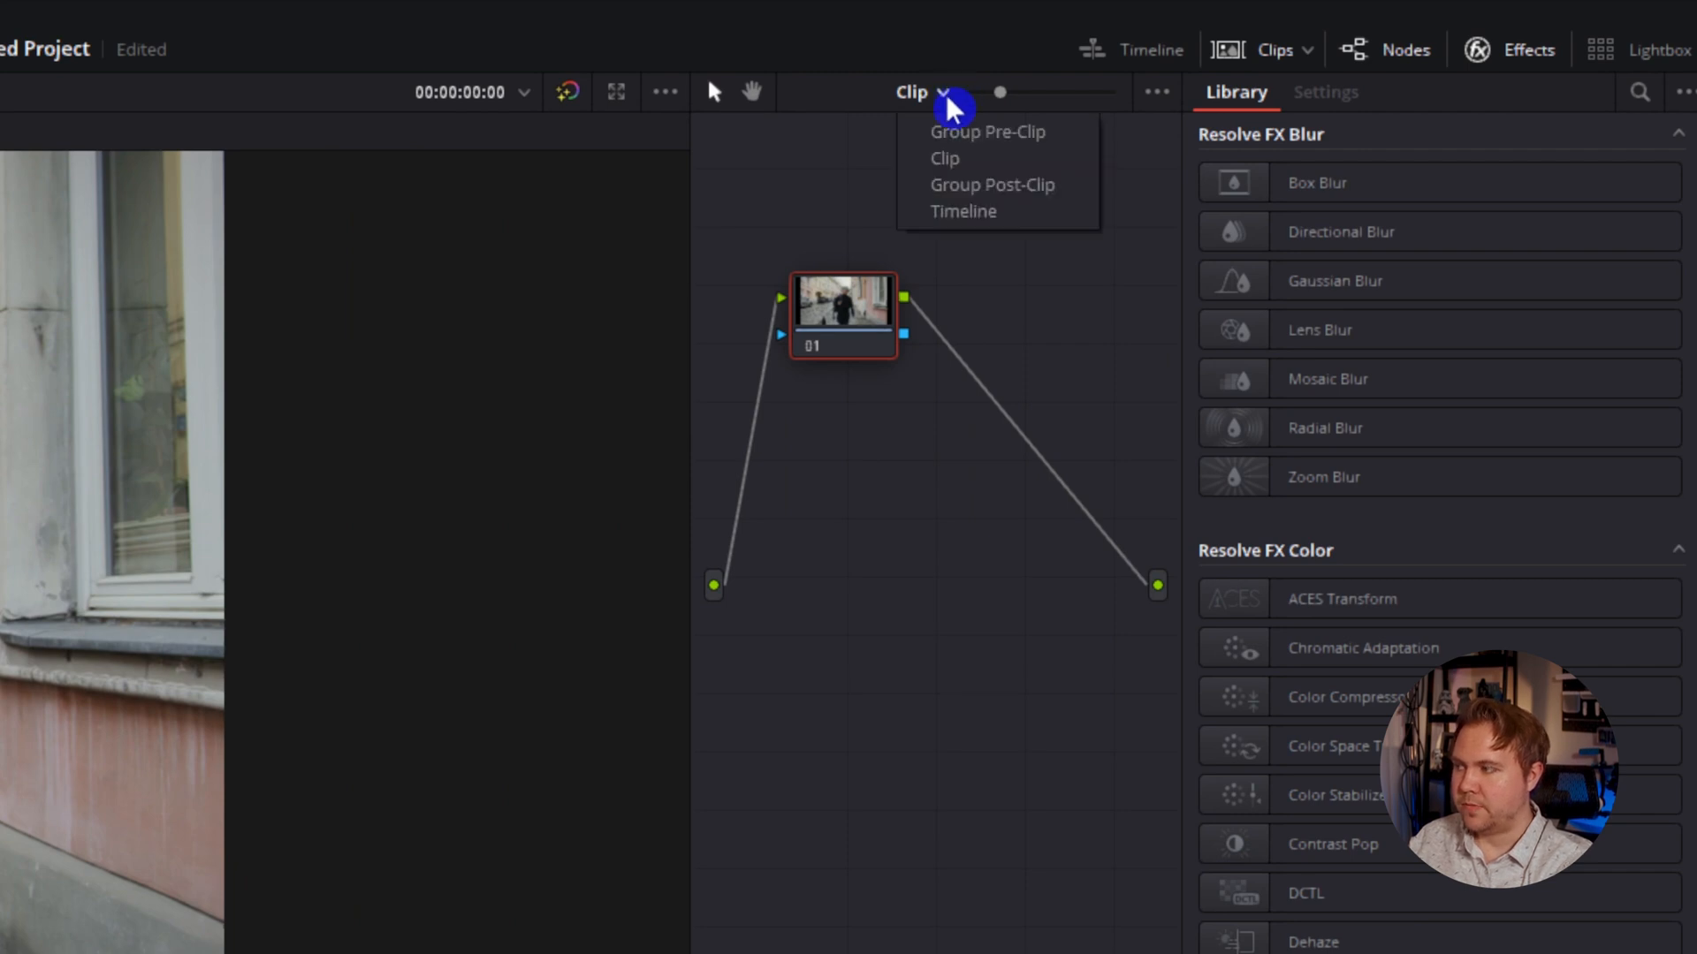
mouse_move(966, 198)
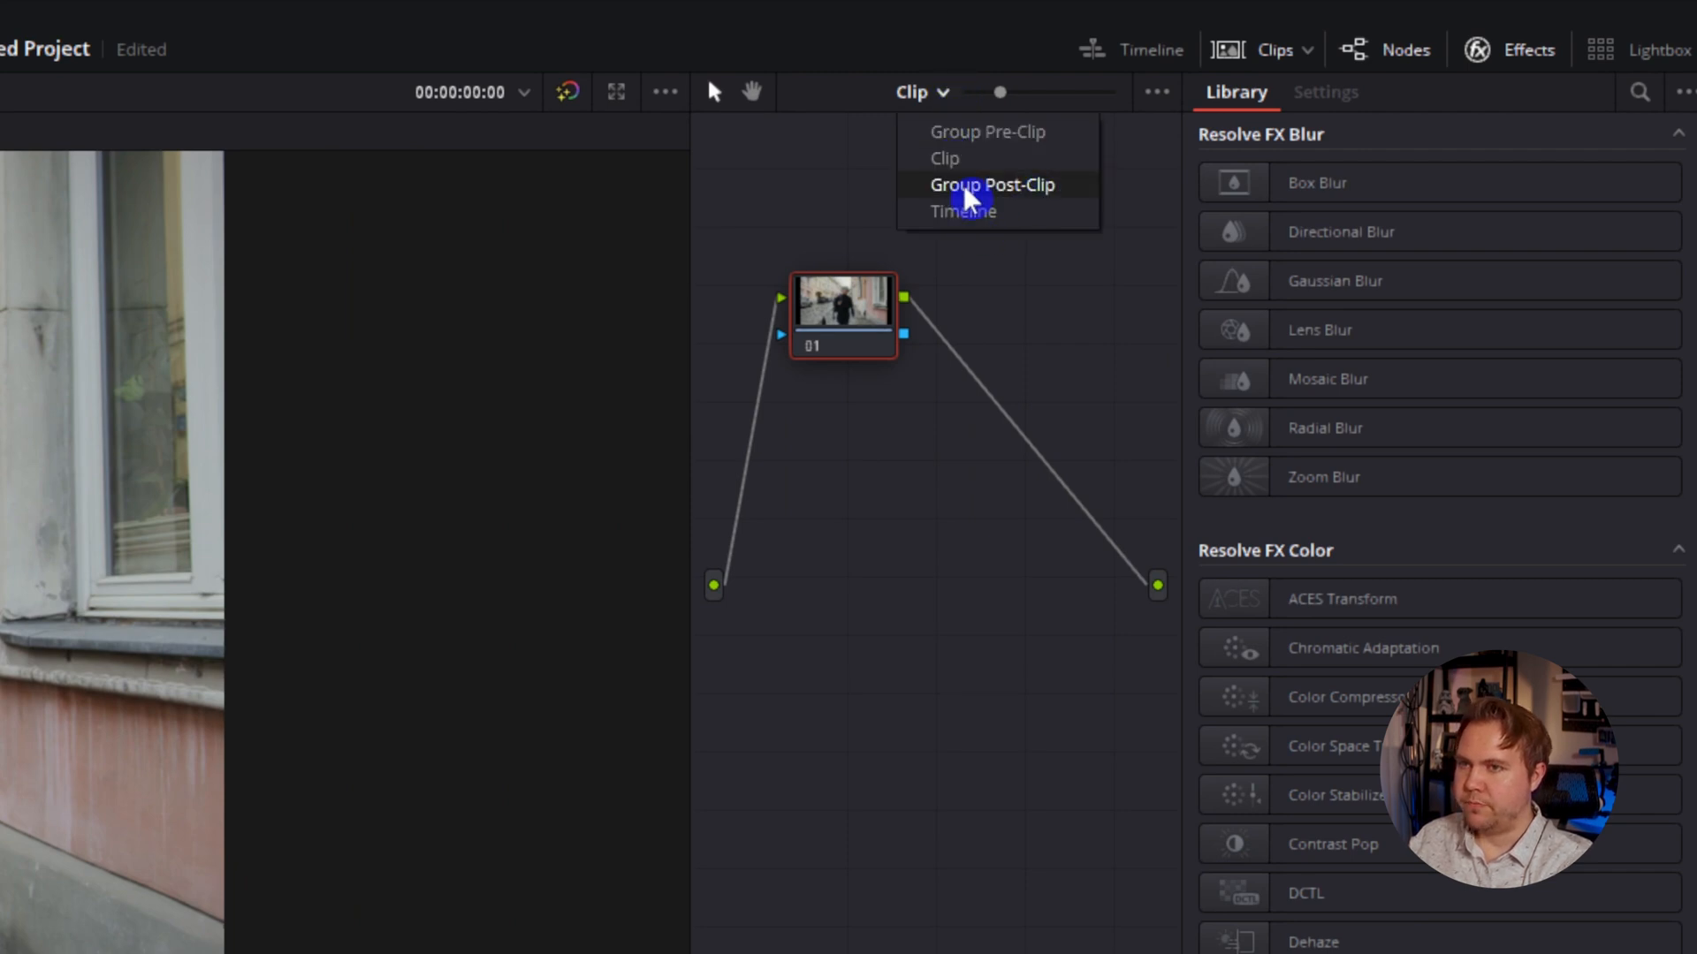
left_click(991, 184)
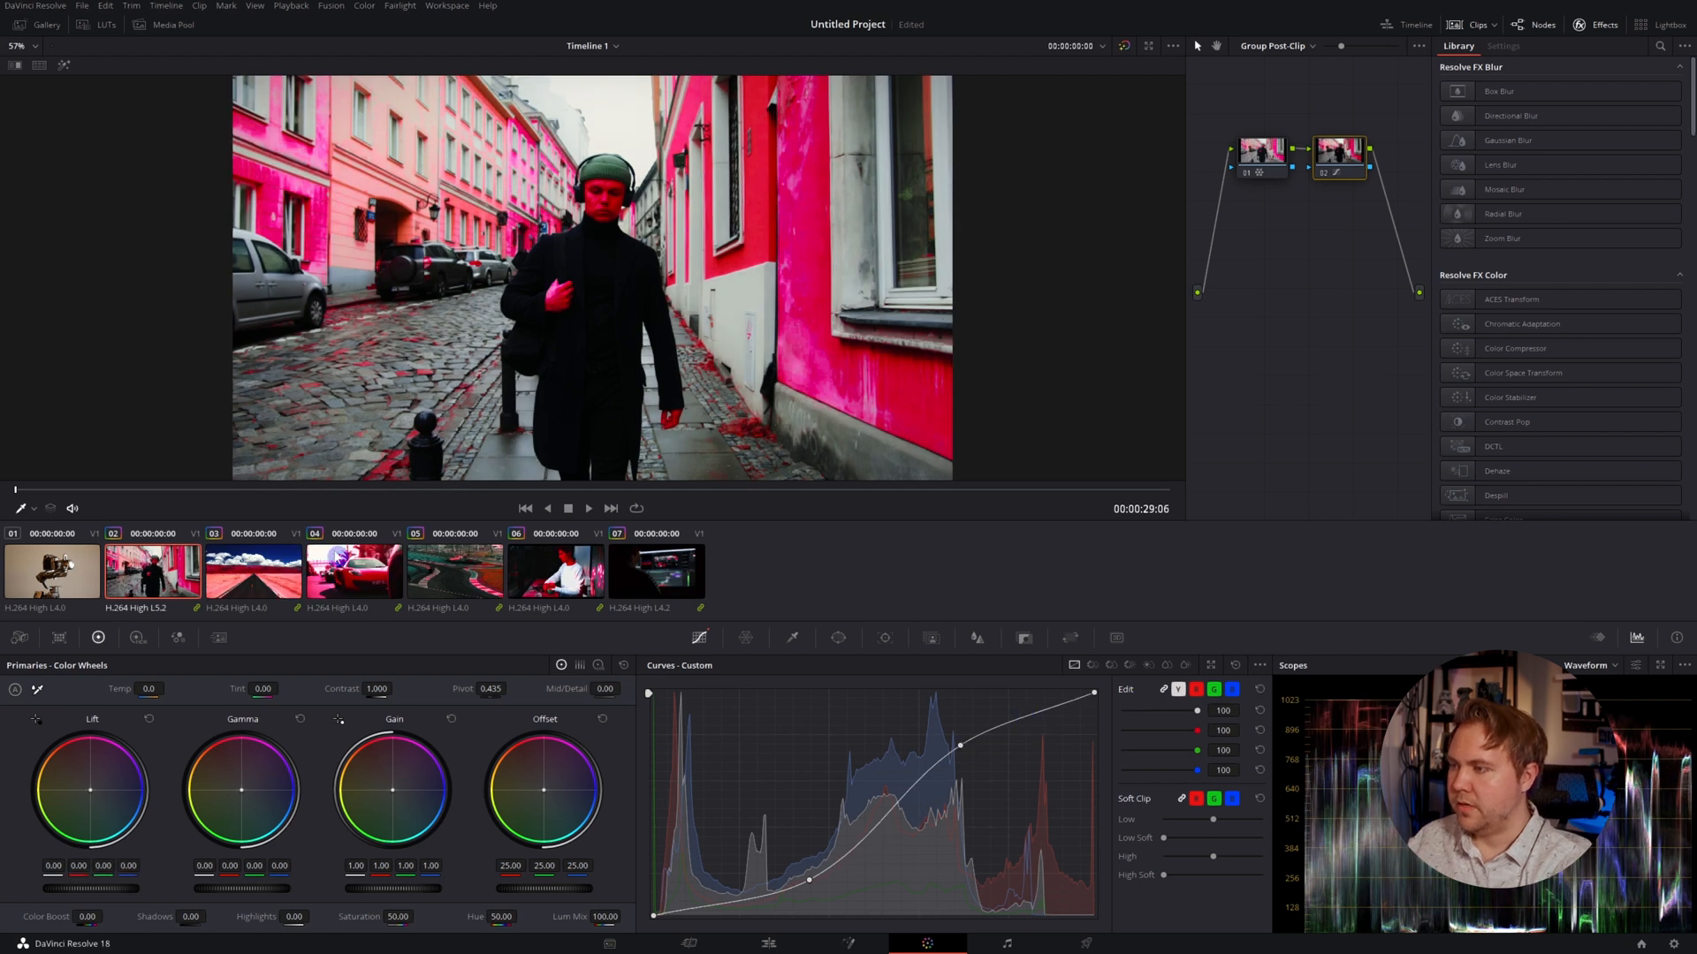
mouse_move(518, 594)
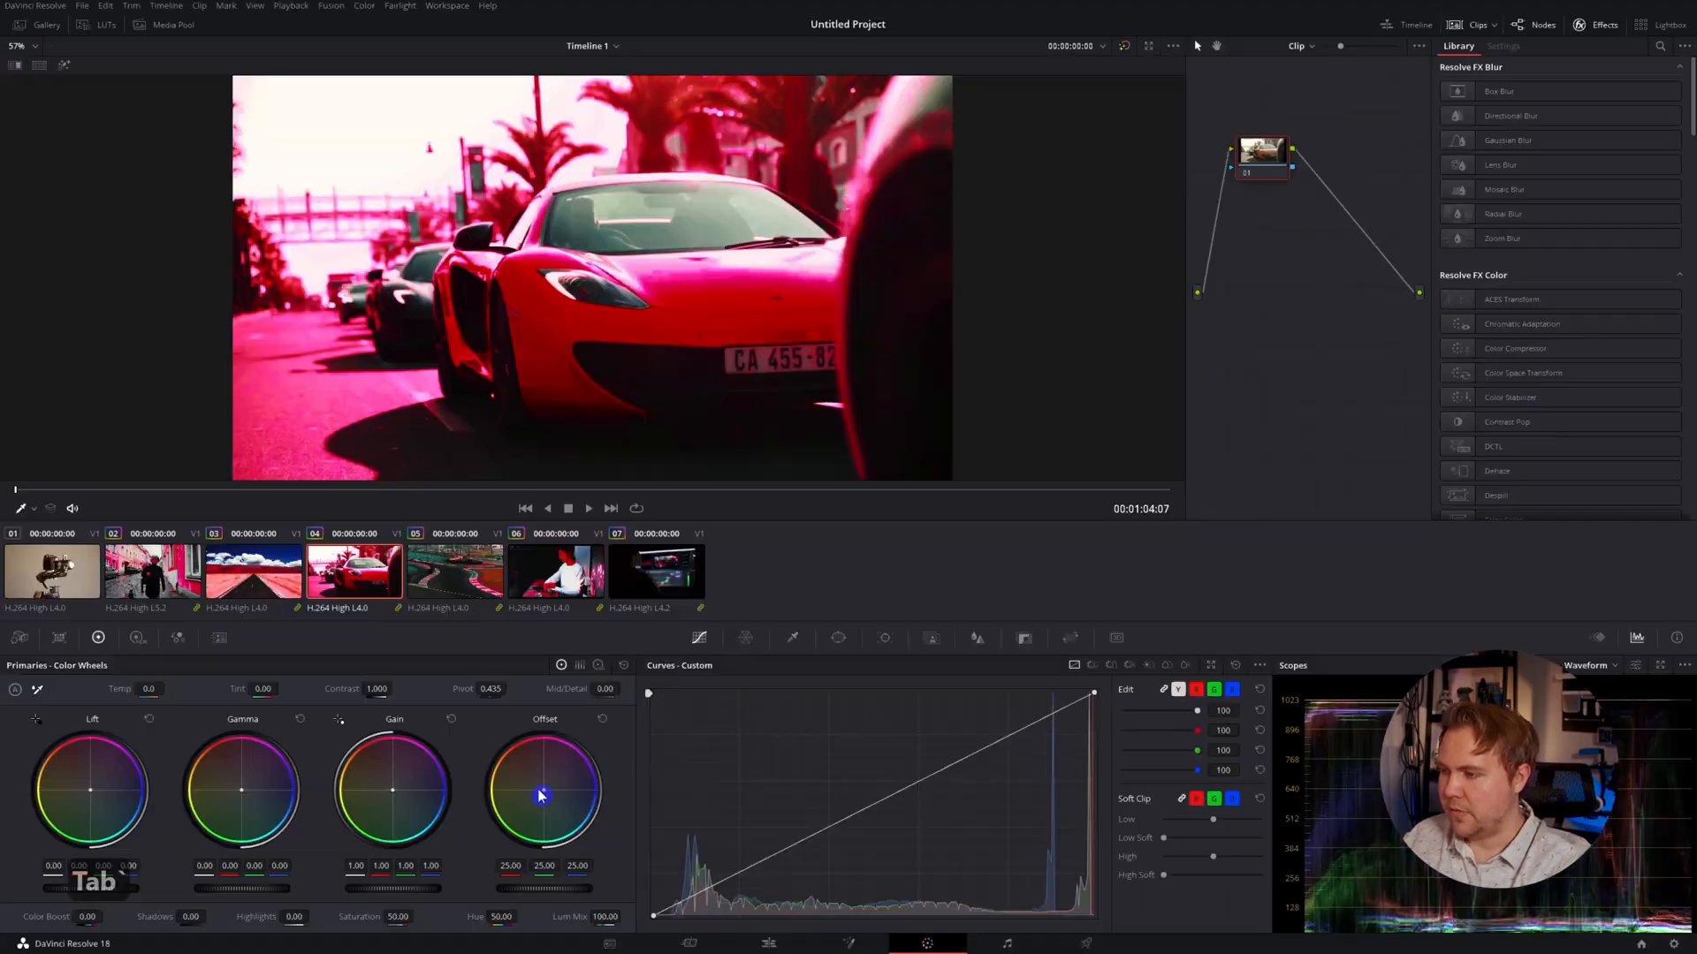
Step: Shift the car clip's Offset warmer, then check the walking and desert road clips' grades
left_click_drag(544, 799, 535, 797)
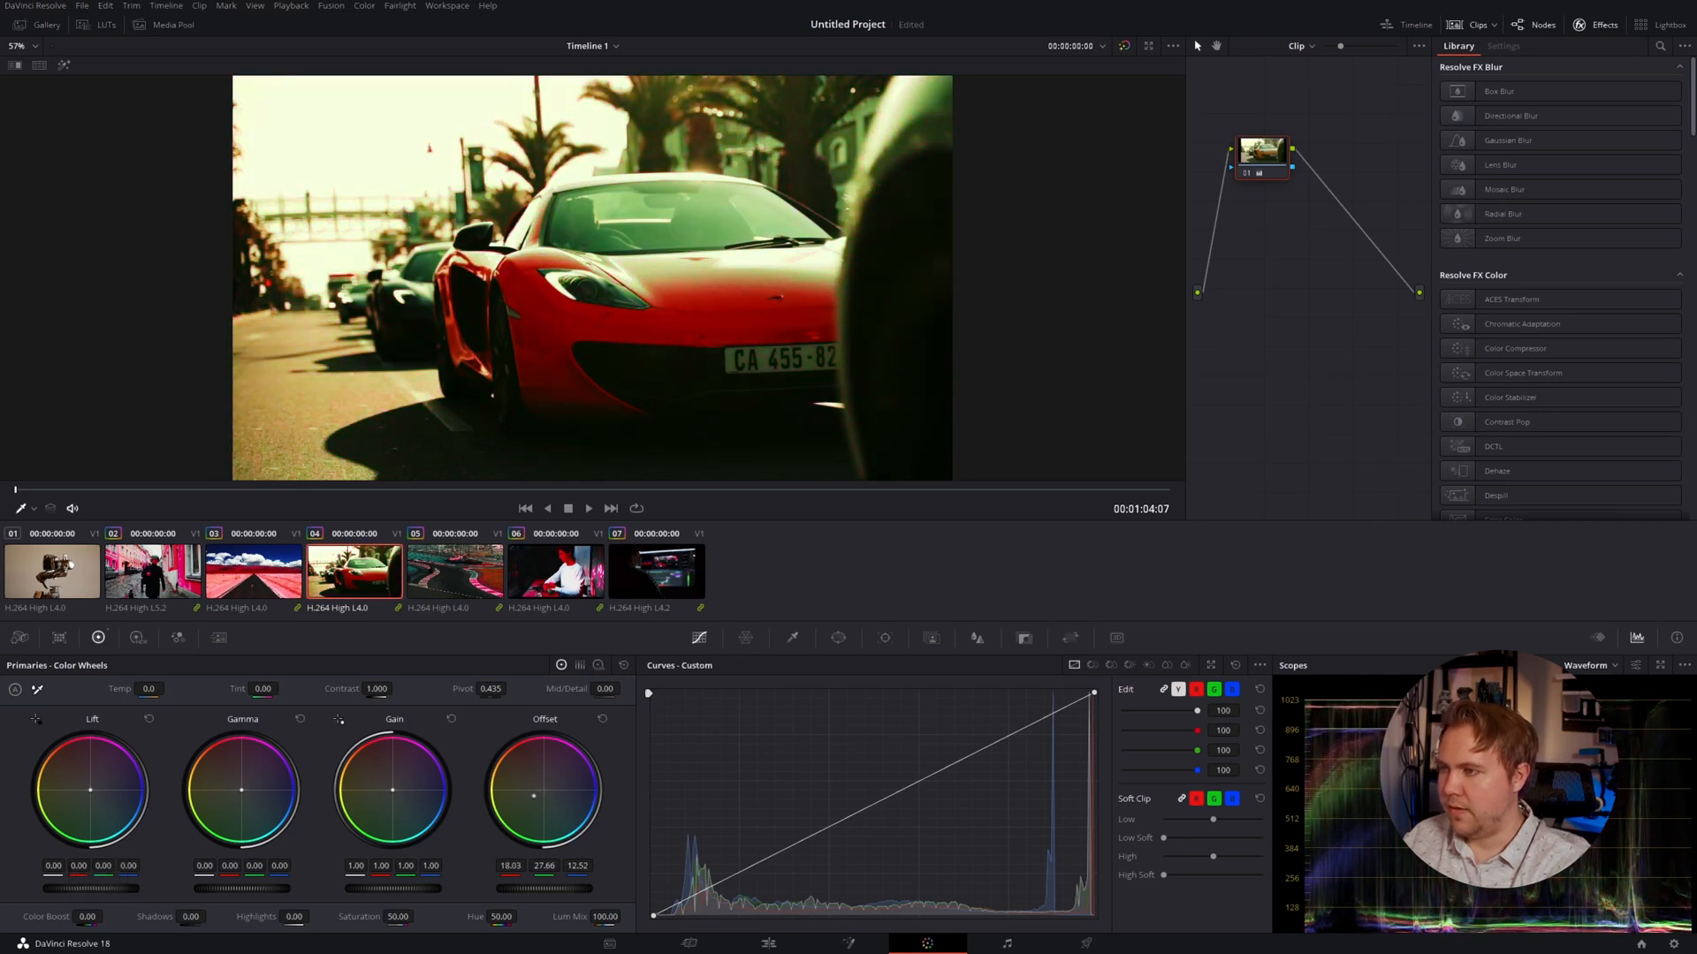
left_click(253, 571)
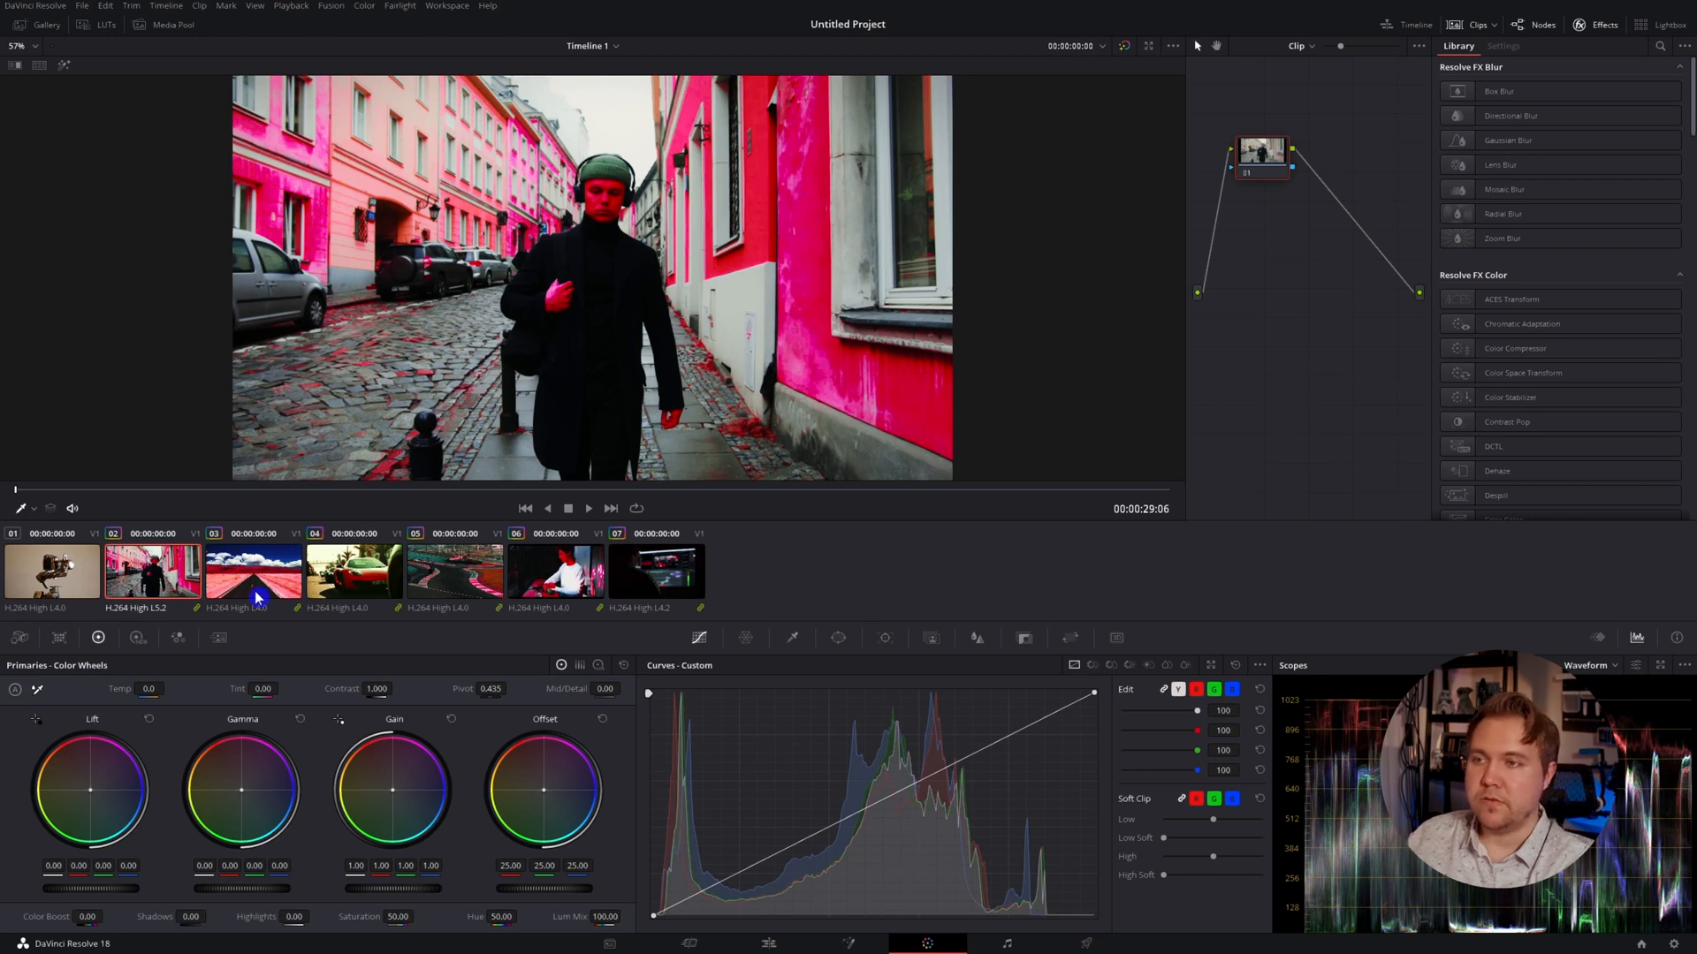
left_click(51, 571)
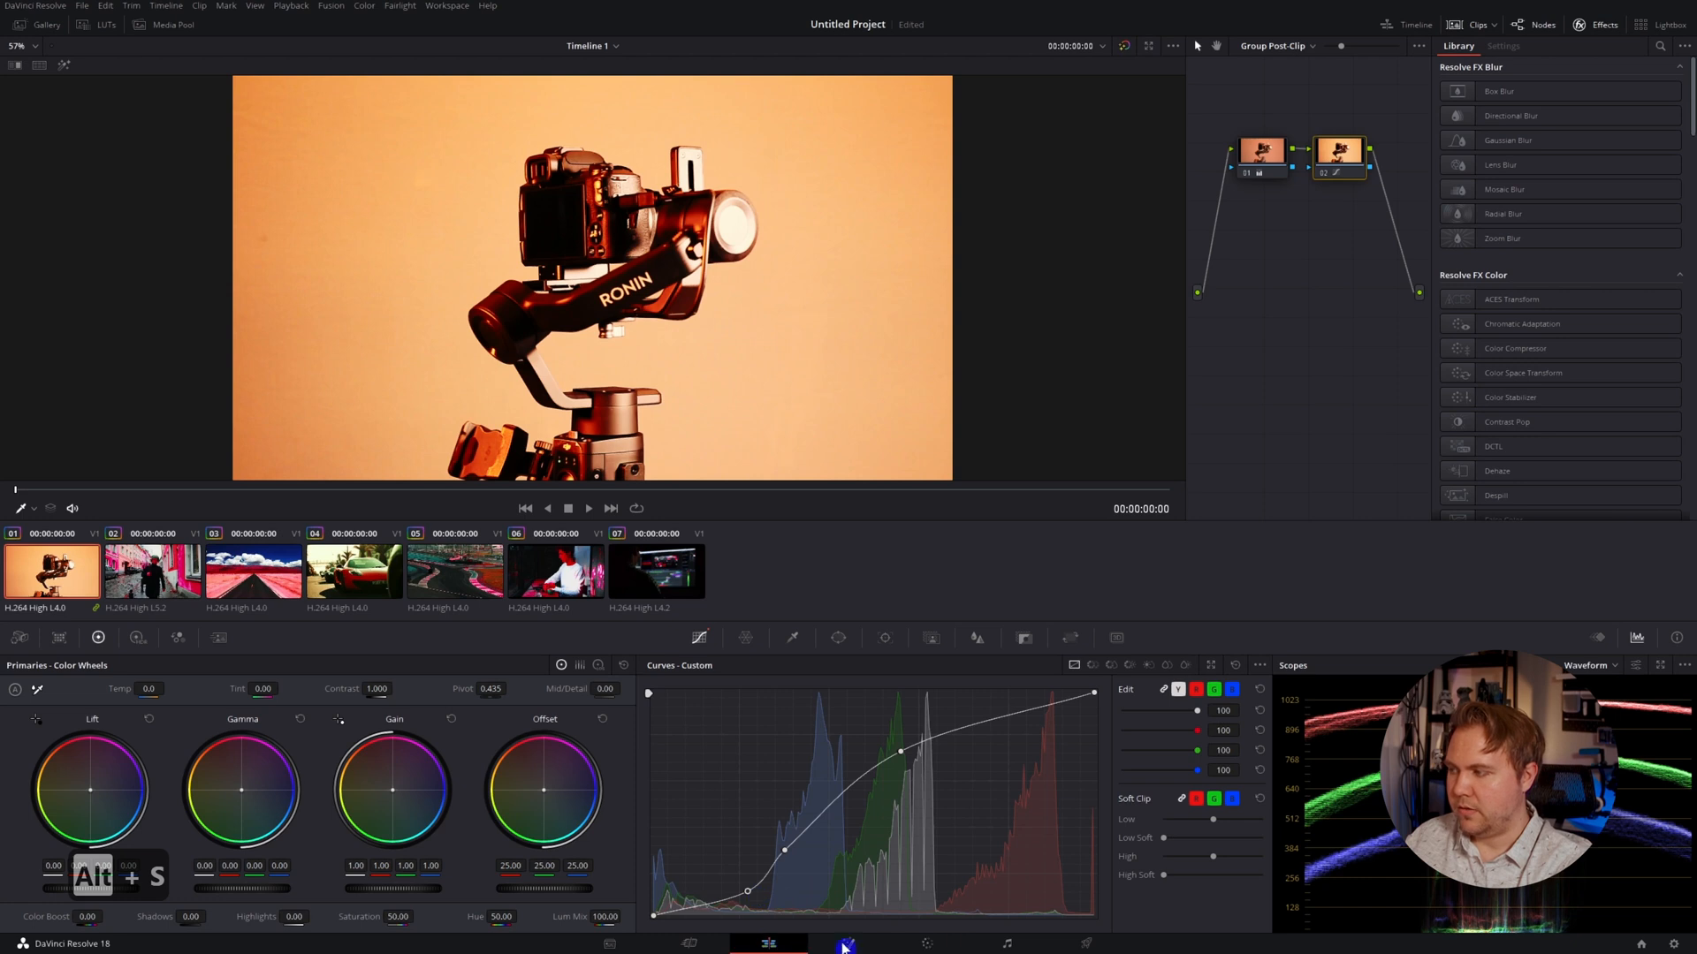
Step: Switch to the Edit page to view the timeline with the orange gimbal clip
left_click(768, 944)
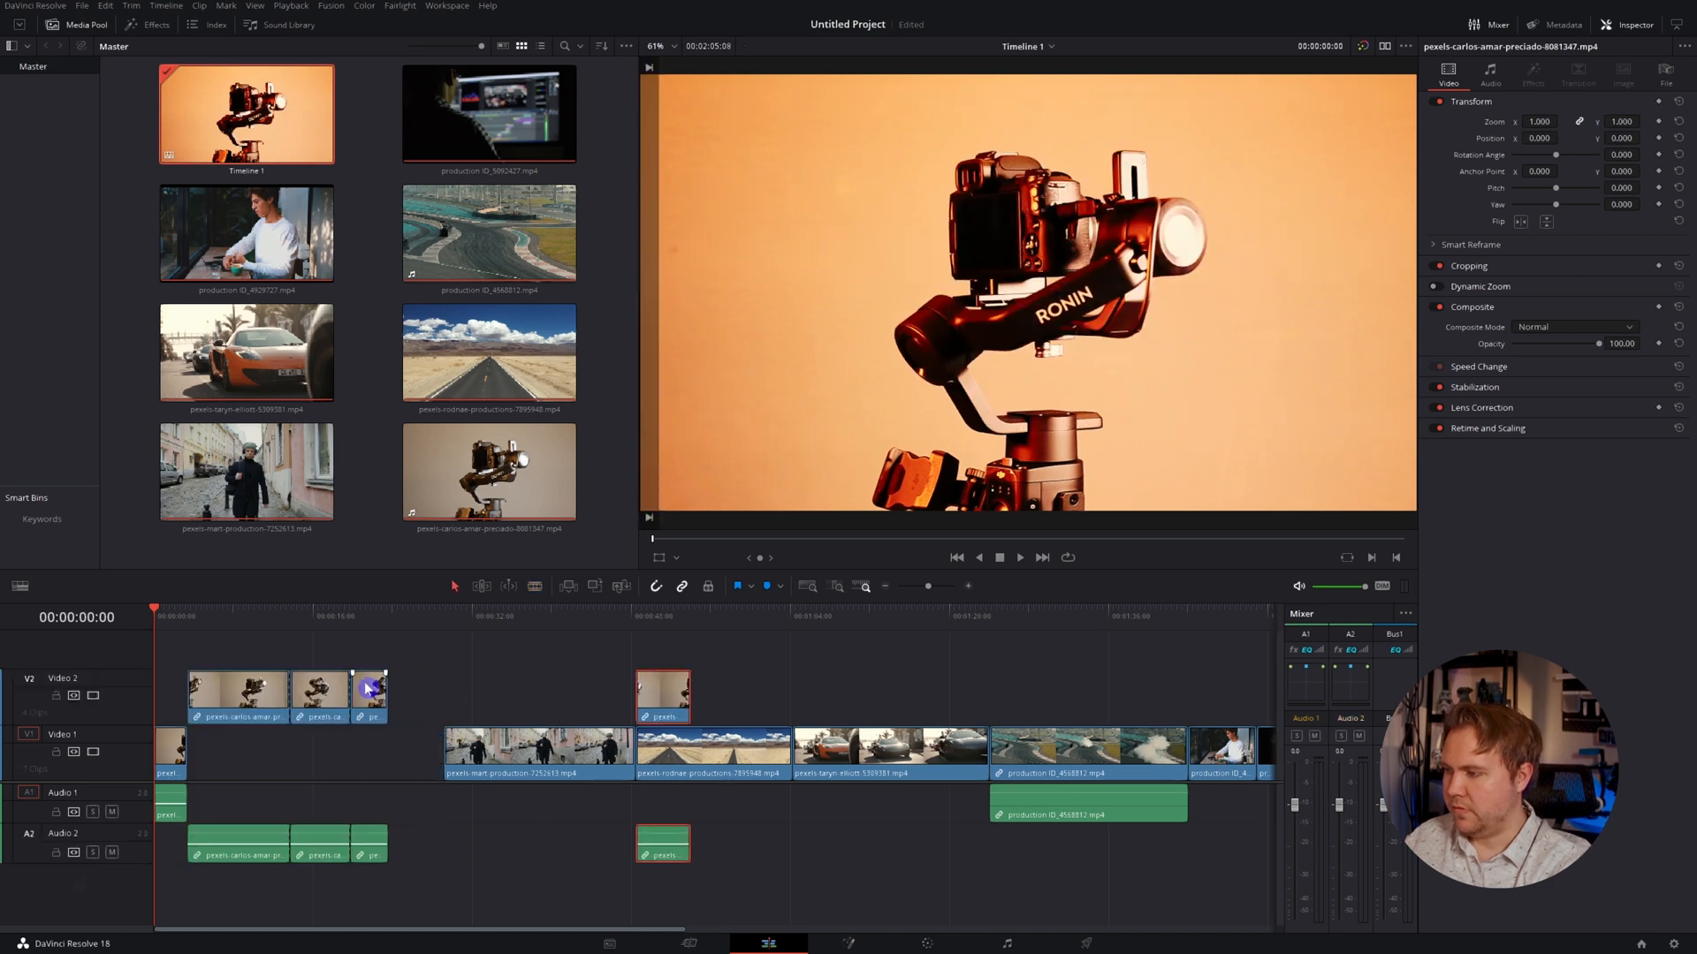
left_click(636, 617)
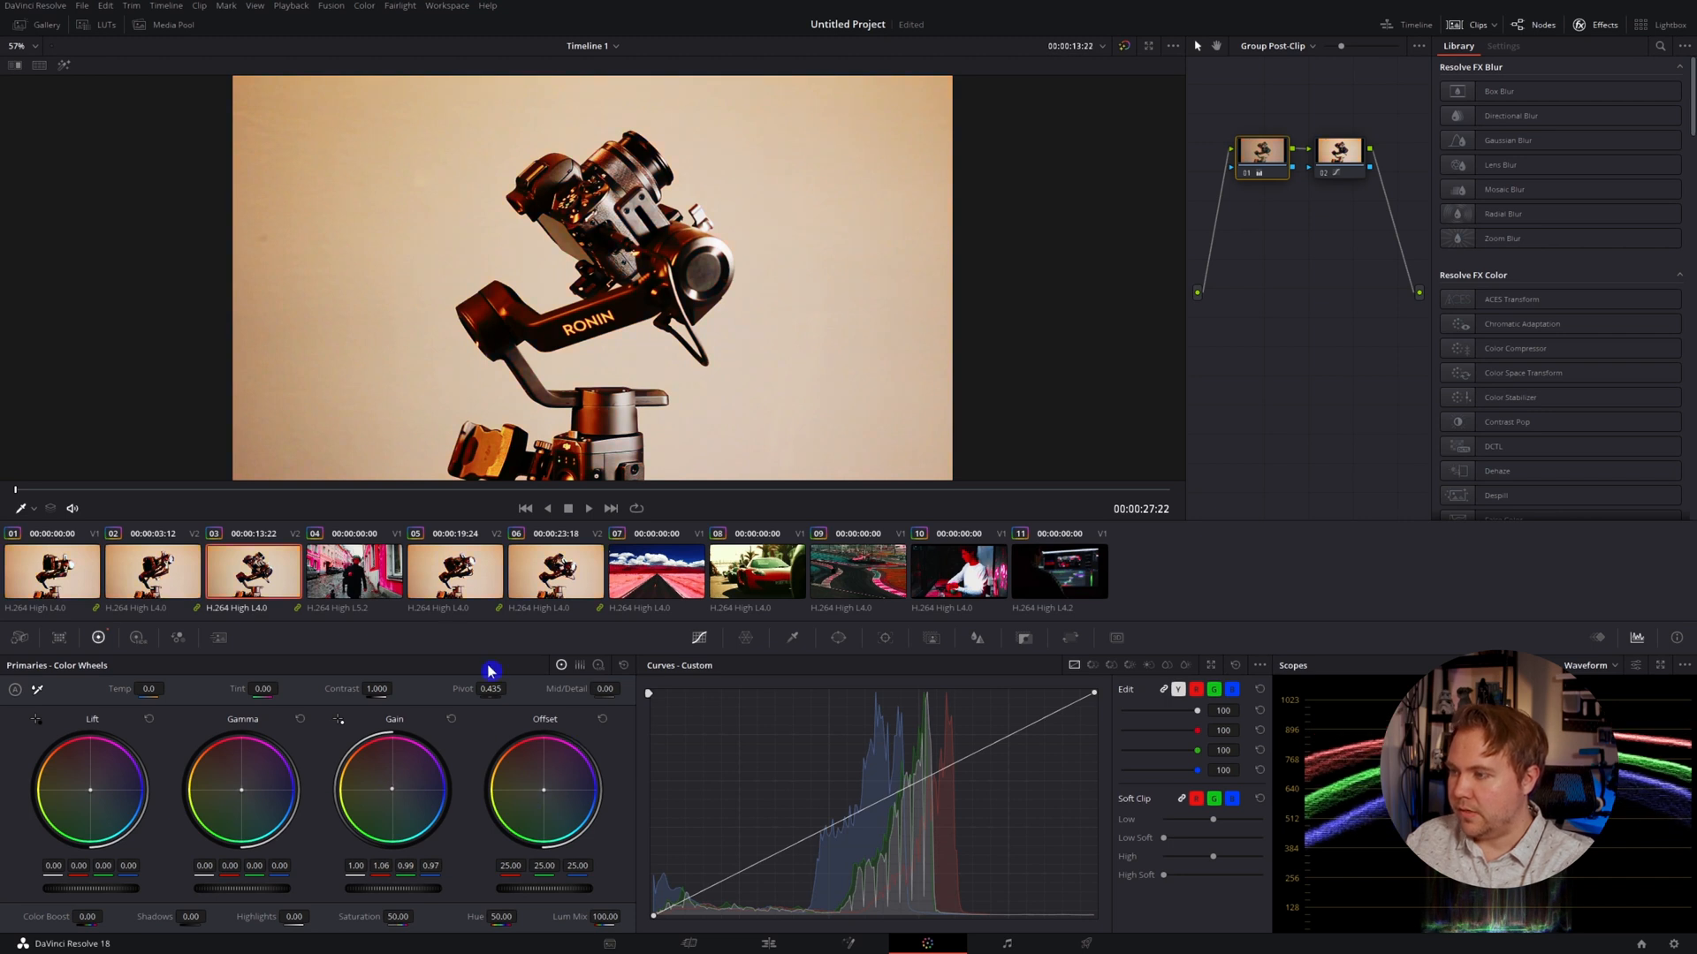
Step: Check another gimbal clip to confirm it shares the warm B Roll group grade
left_click(51, 570)
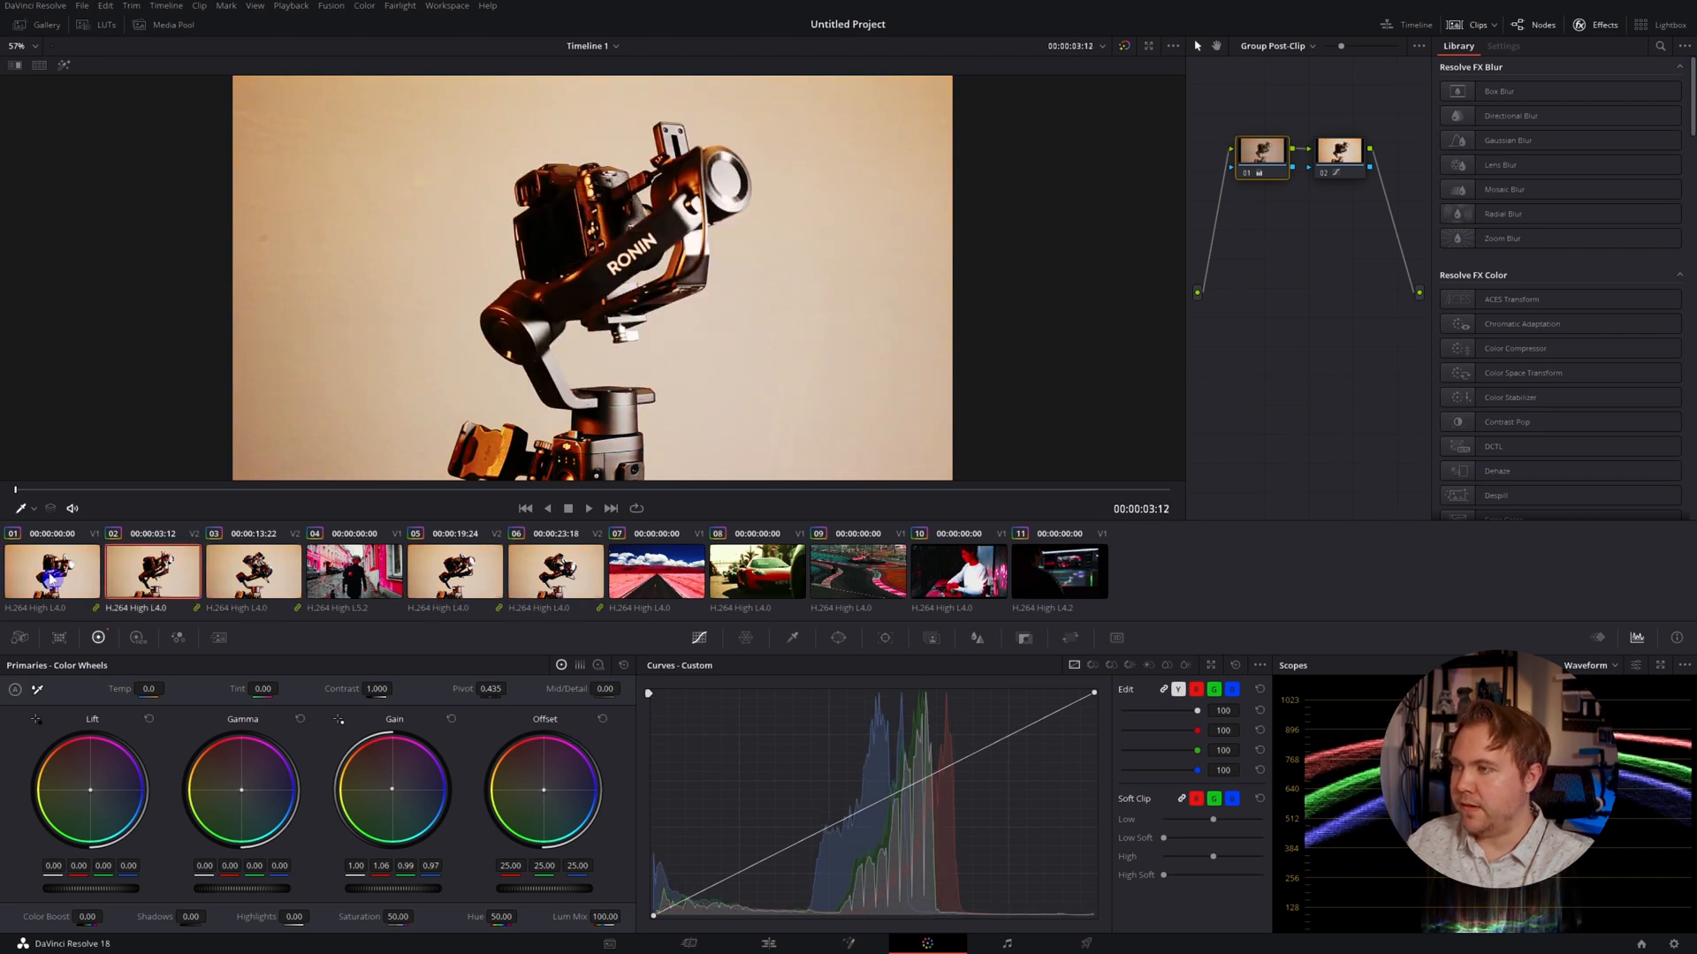